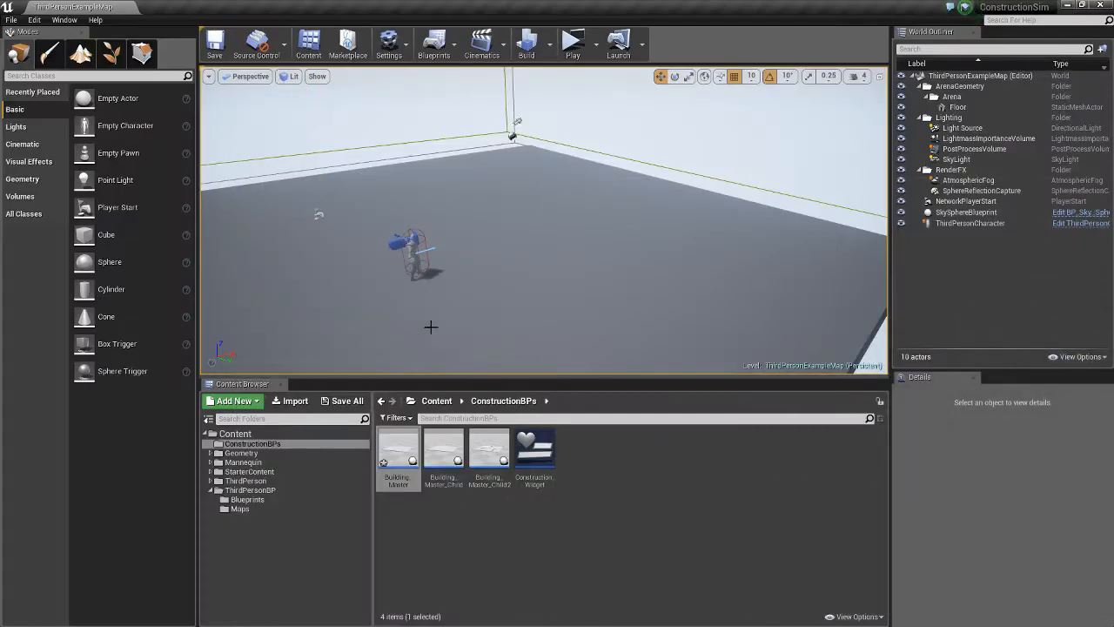
# Bring up the Building_Master blueprint with its existing event graph of Branch and Sequence nodes
pyautogui.click(569, 42)
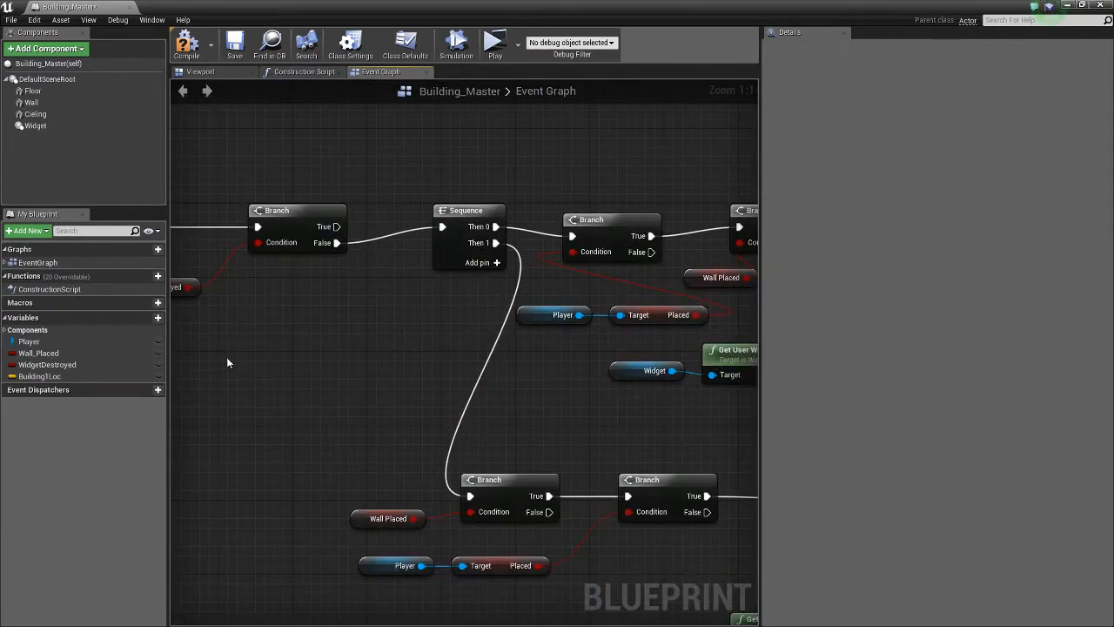
pyautogui.click(47, 364)
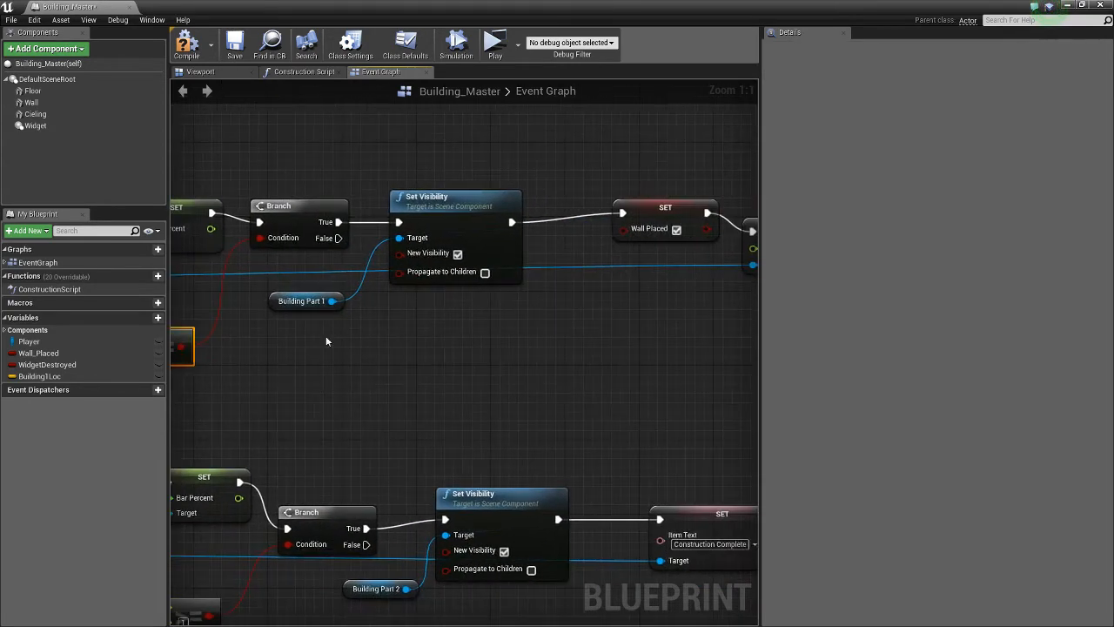
pyautogui.click(455, 196)
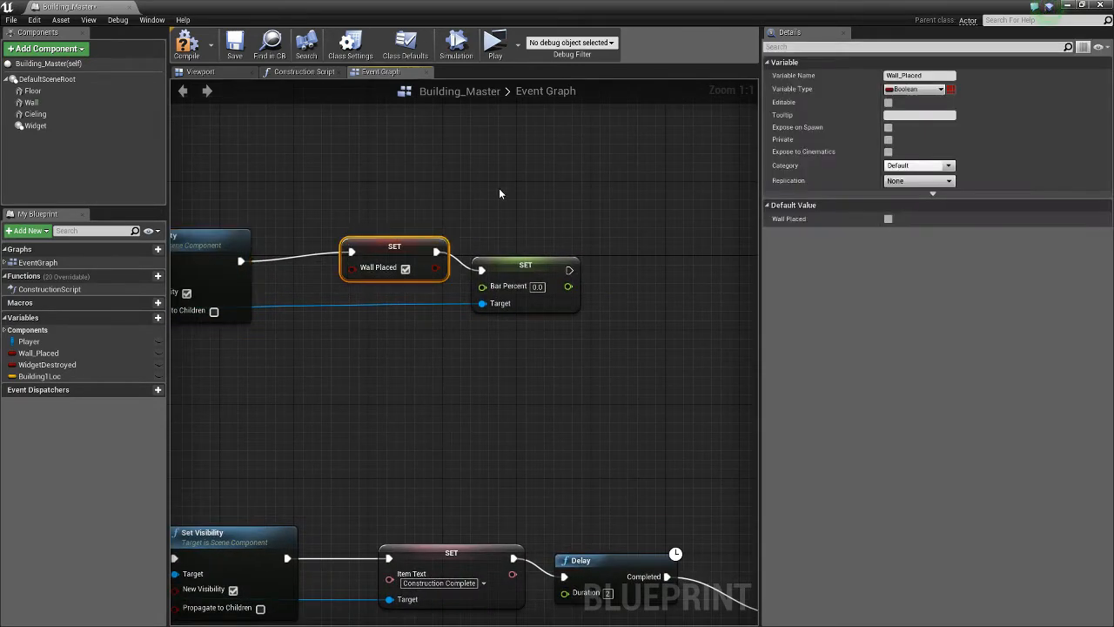
pyautogui.click(525, 265)
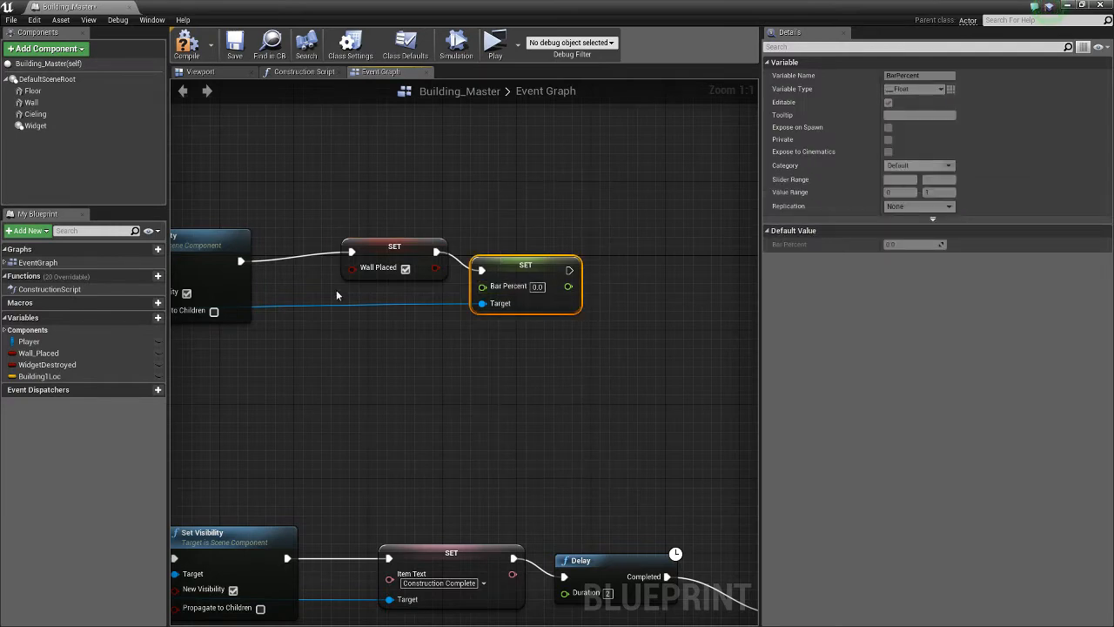
pyautogui.scroll(-3)
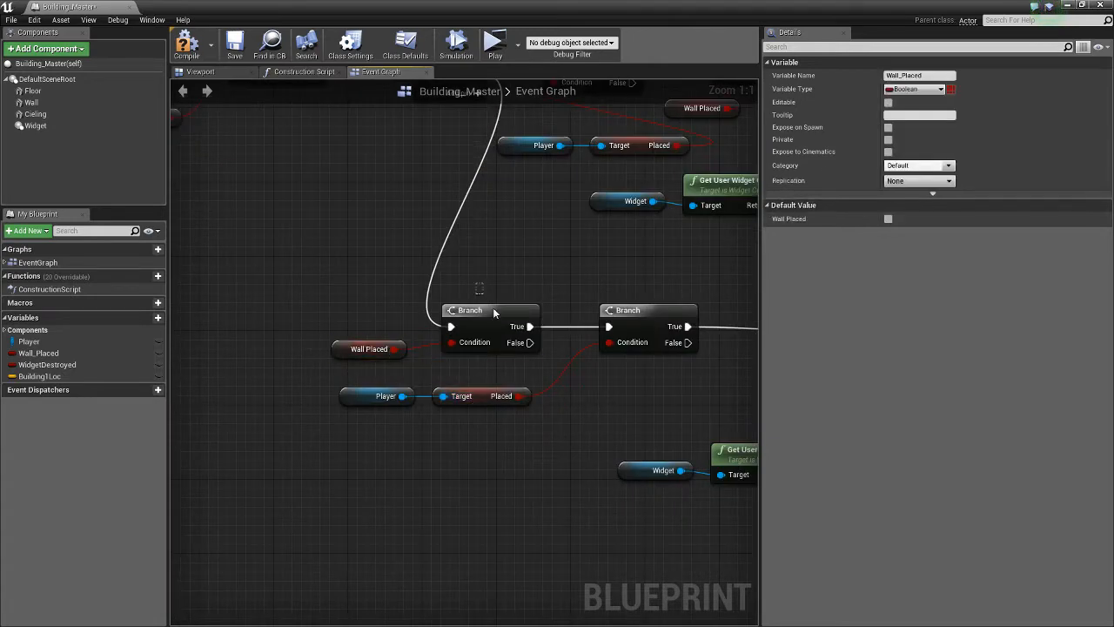
pyautogui.click(469, 310)
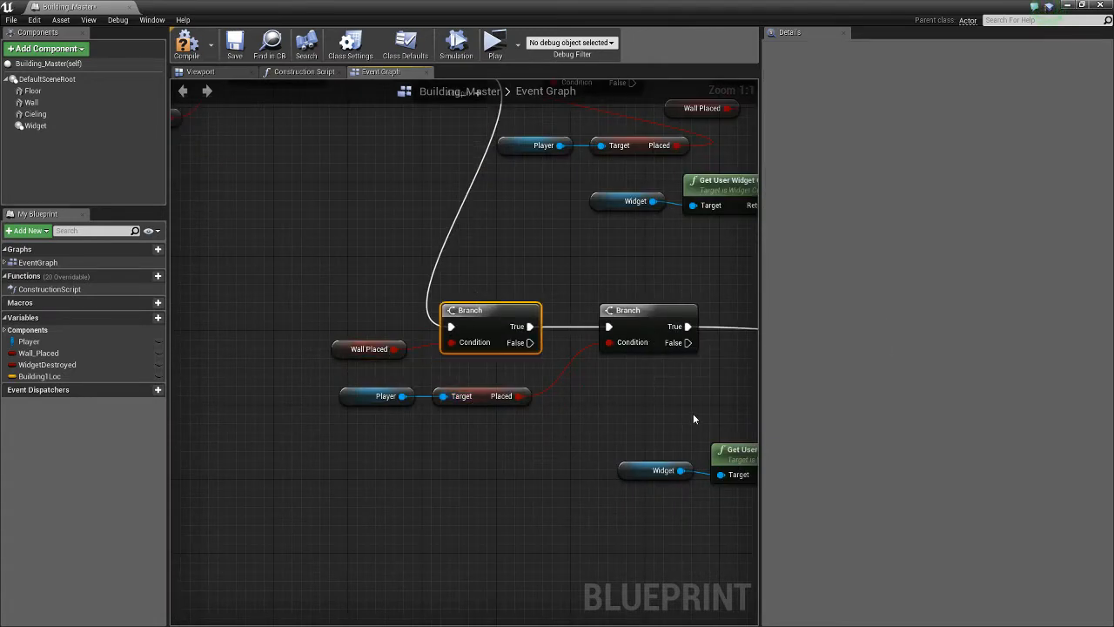
pyautogui.scroll(-3)
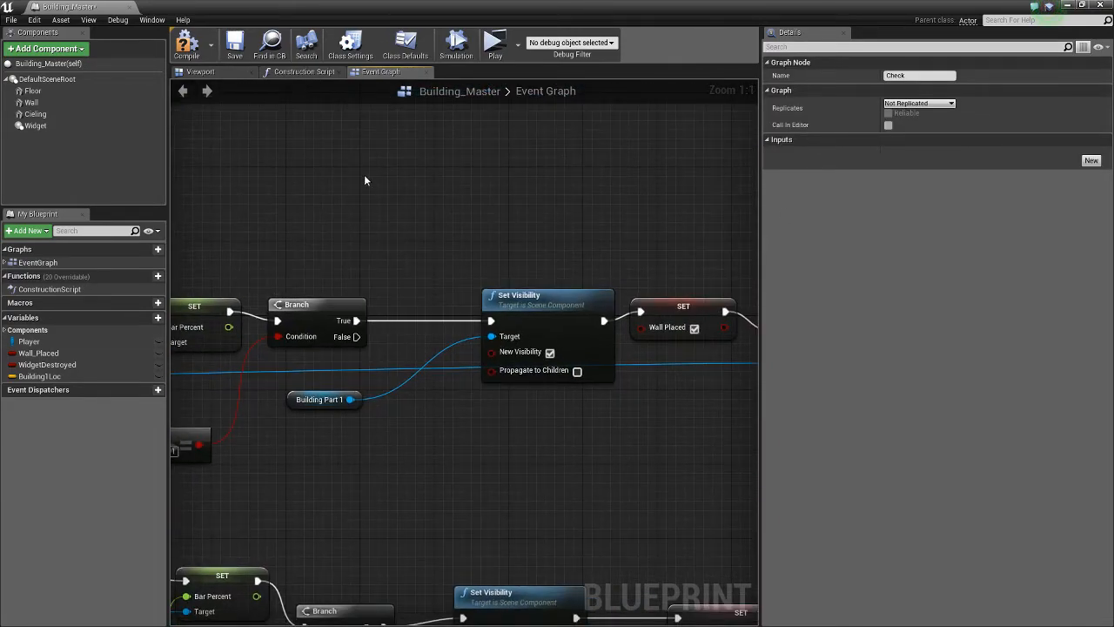
pyautogui.moveTo(505, 180)
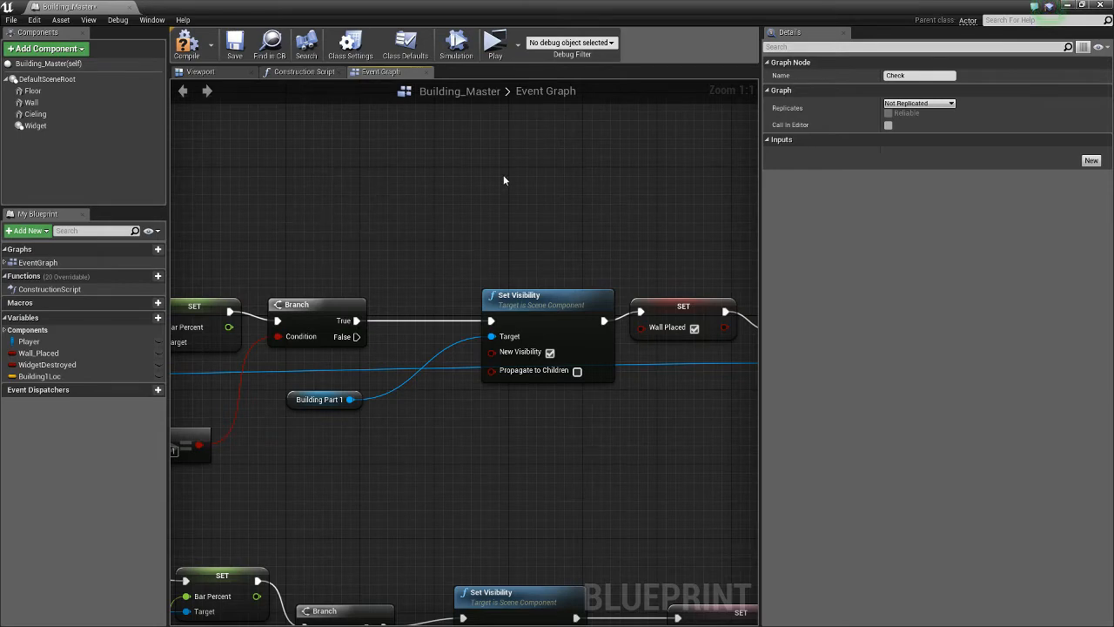
pyautogui.moveTo(468, 5)
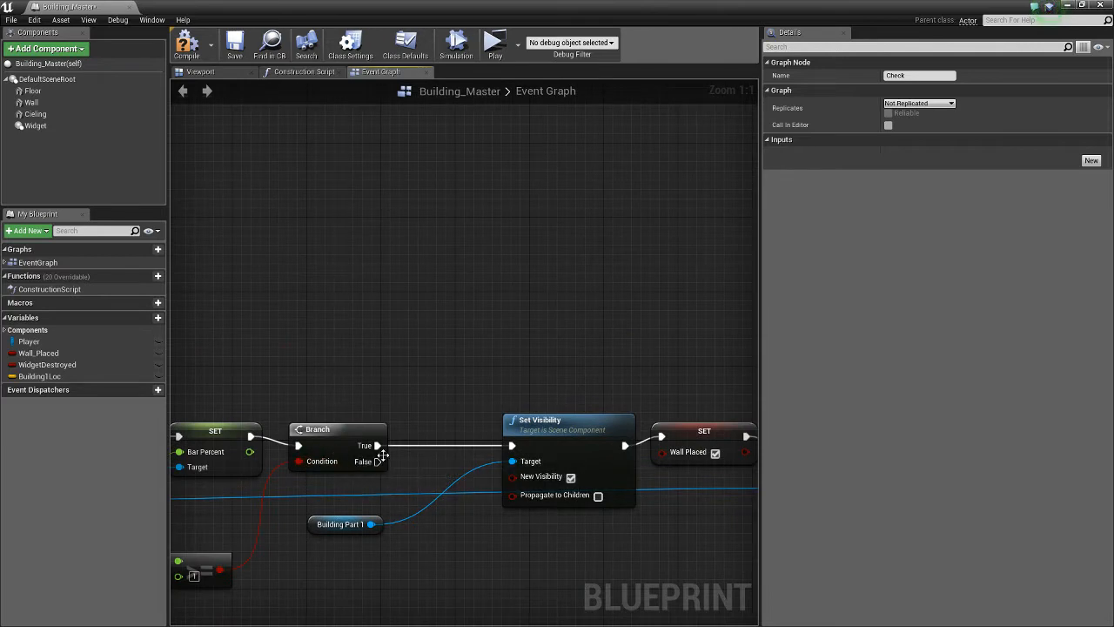
pyautogui.moveTo(369, 270)
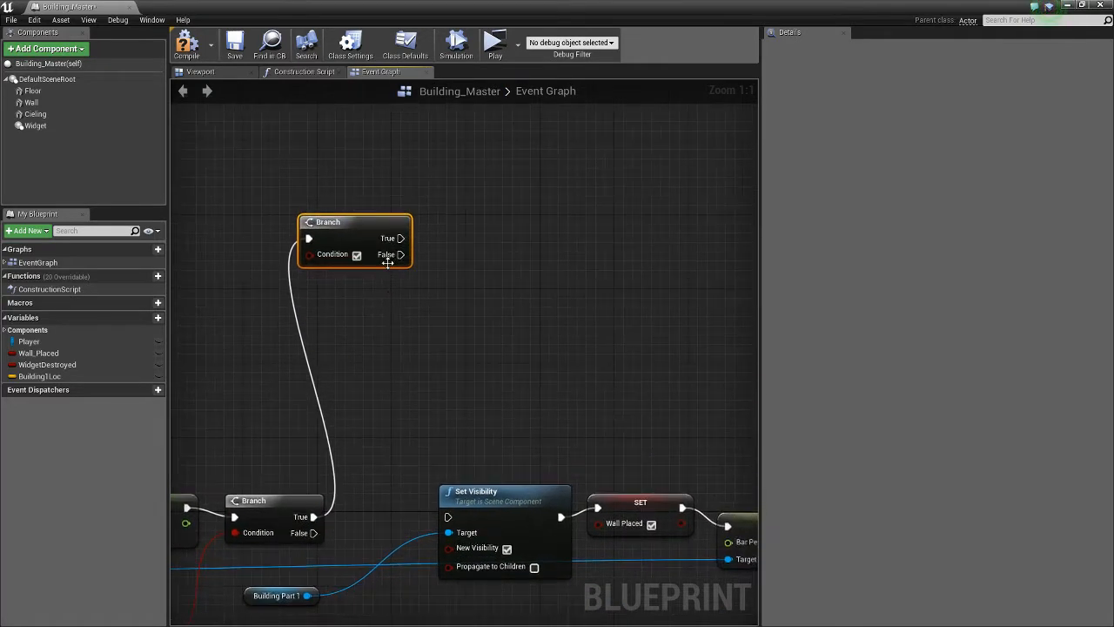
pyautogui.moveTo(367, 315)
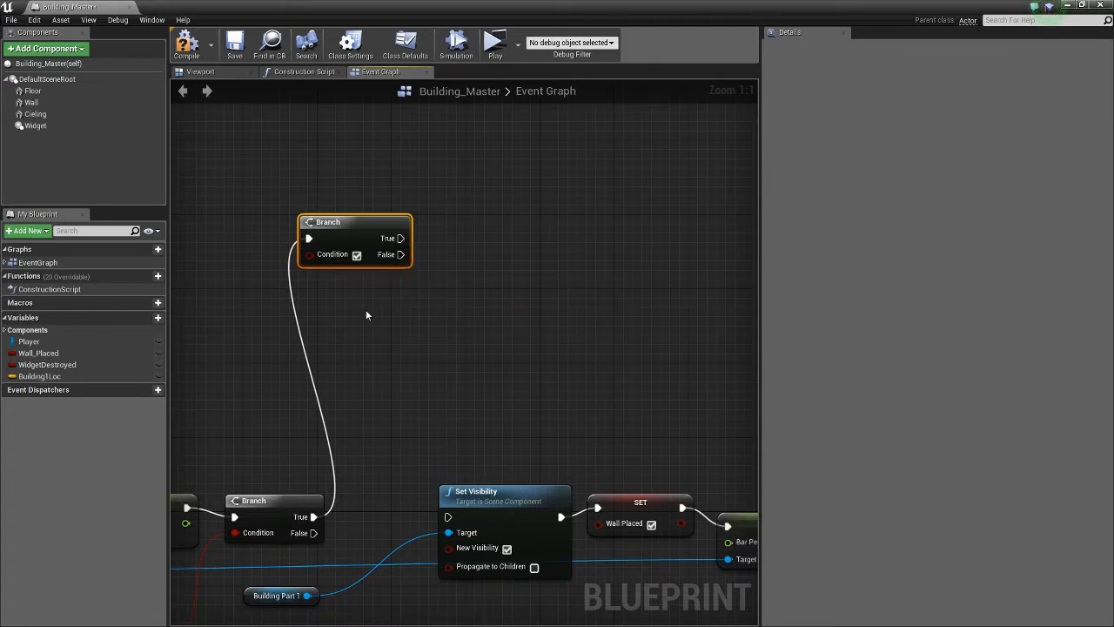
pyautogui.moveTo(406, 437)
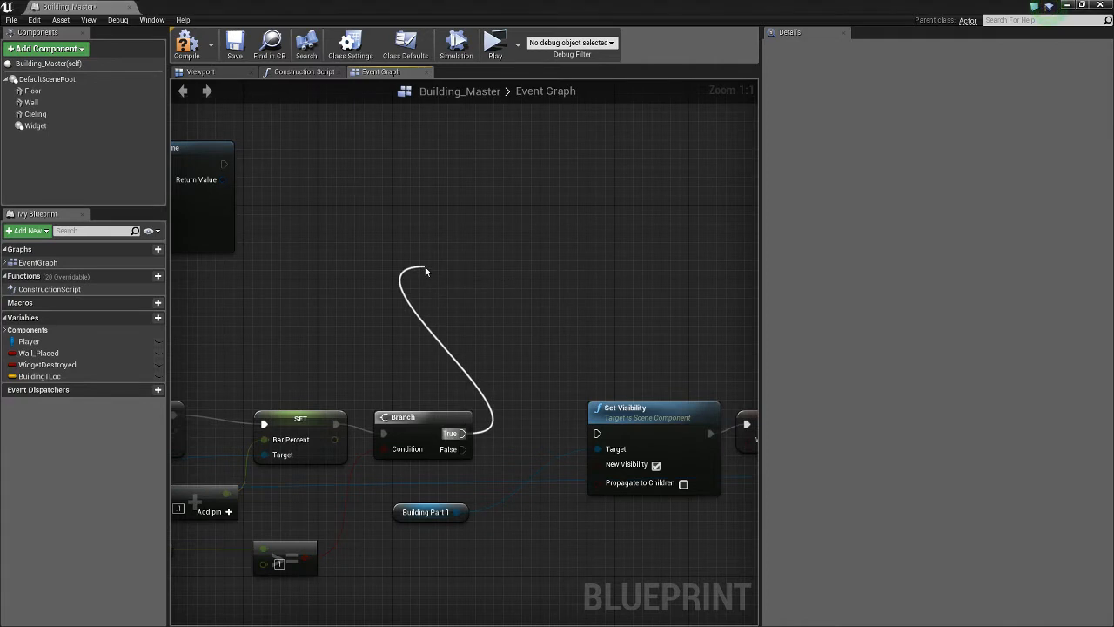
# Add a Flow Control Sequence node on the Branch's True output and begin a DoOnce search
pyautogui.write('seque')
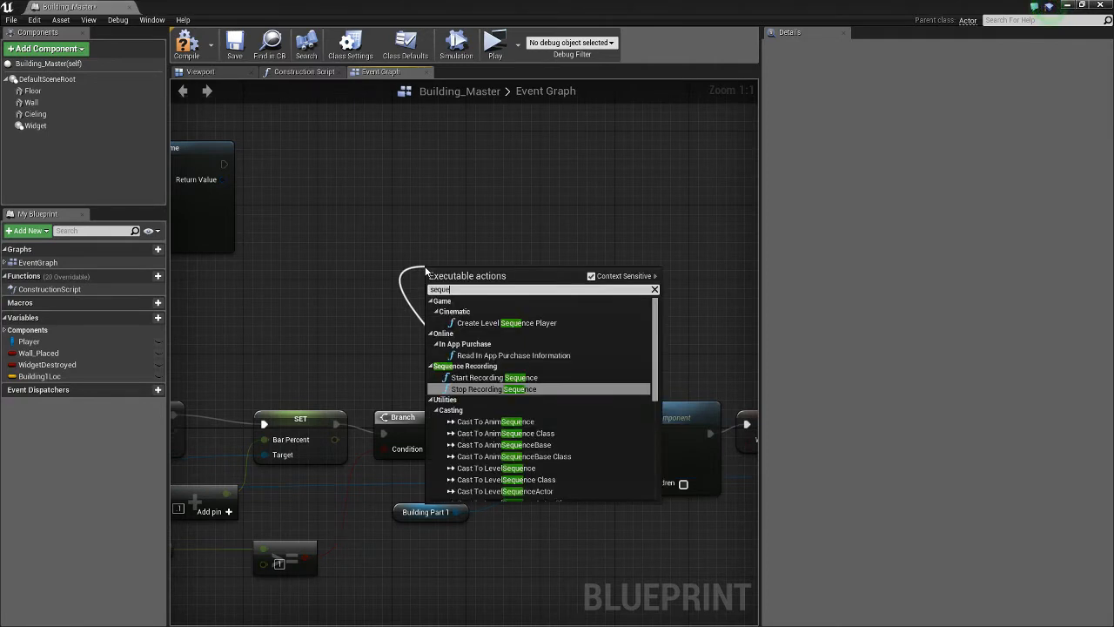
pyautogui.moveTo(509, 394)
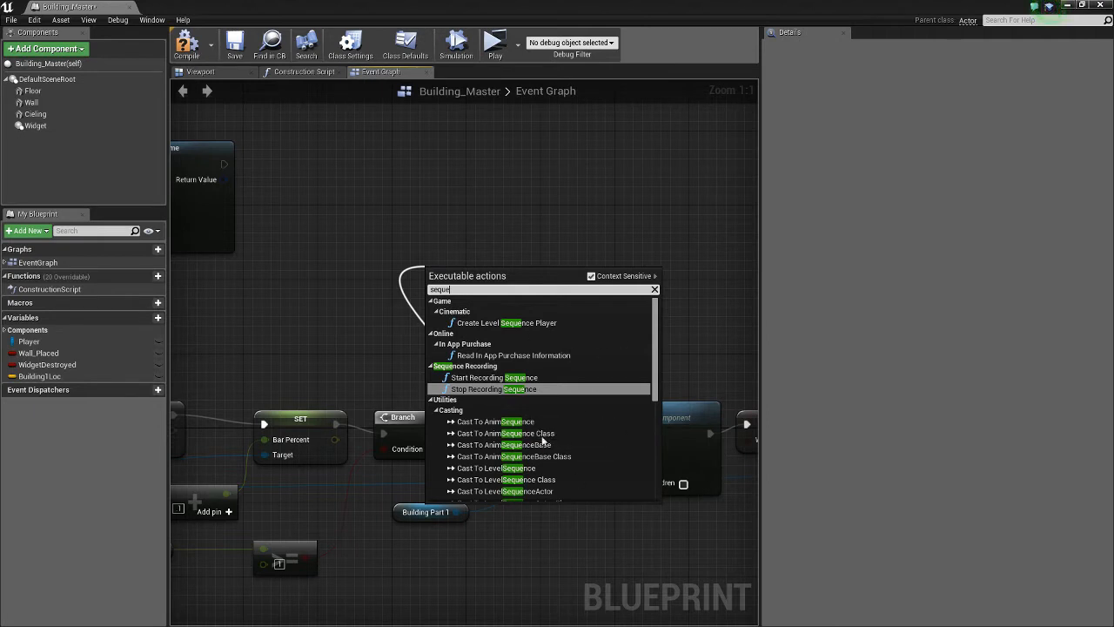
pyautogui.scroll(-3)
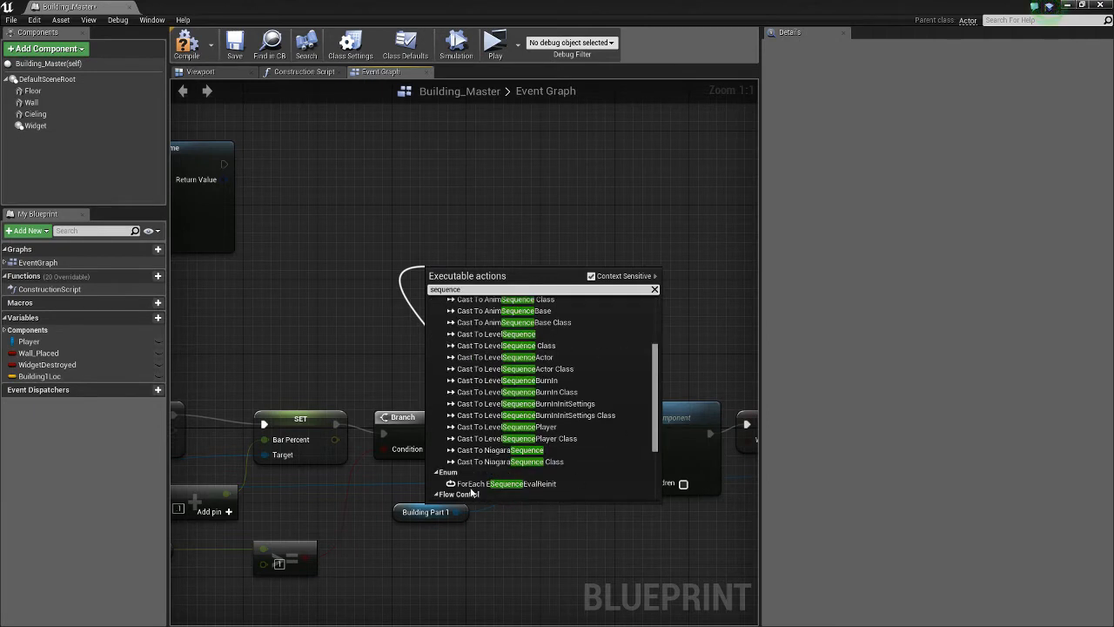
pyautogui.moveTo(503, 437)
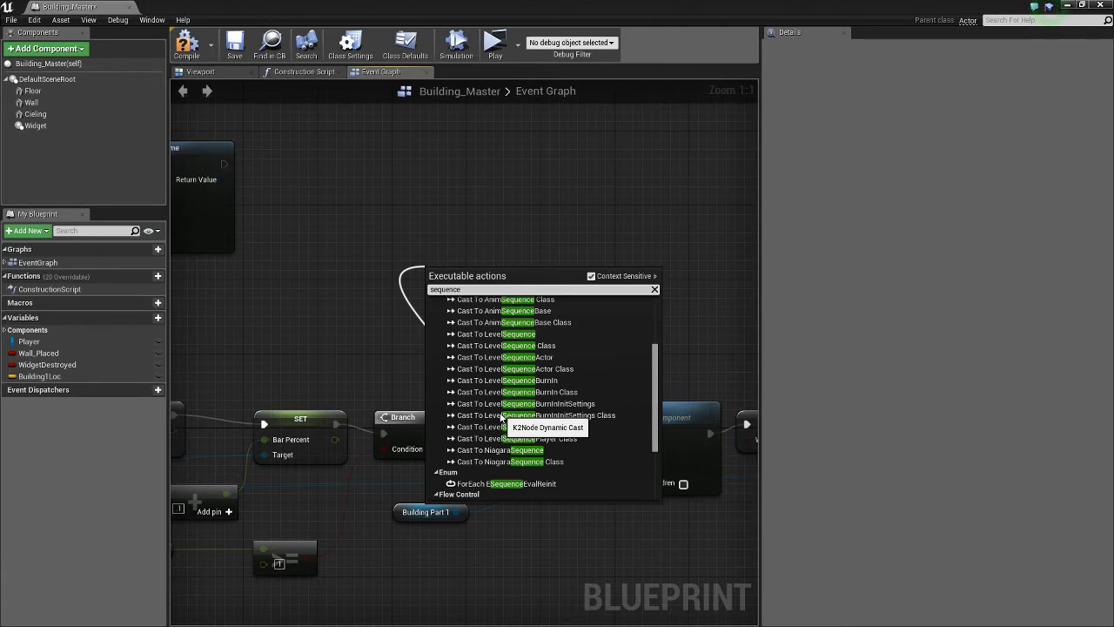
pyautogui.moveTo(536, 298)
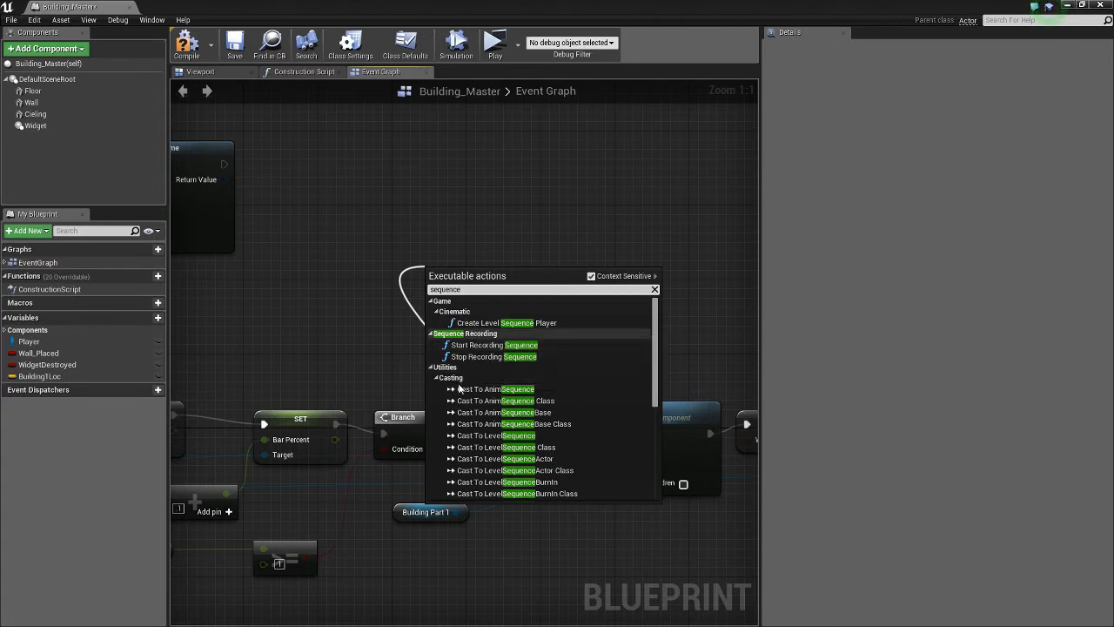
pyautogui.moveTo(454, 343)
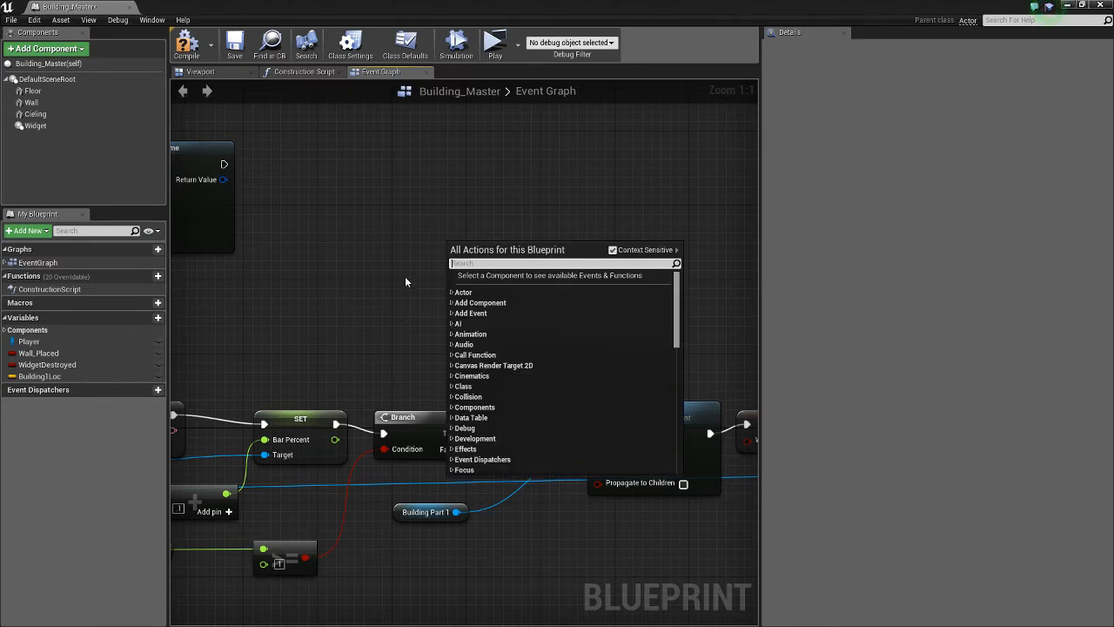
pyautogui.write('sequence')
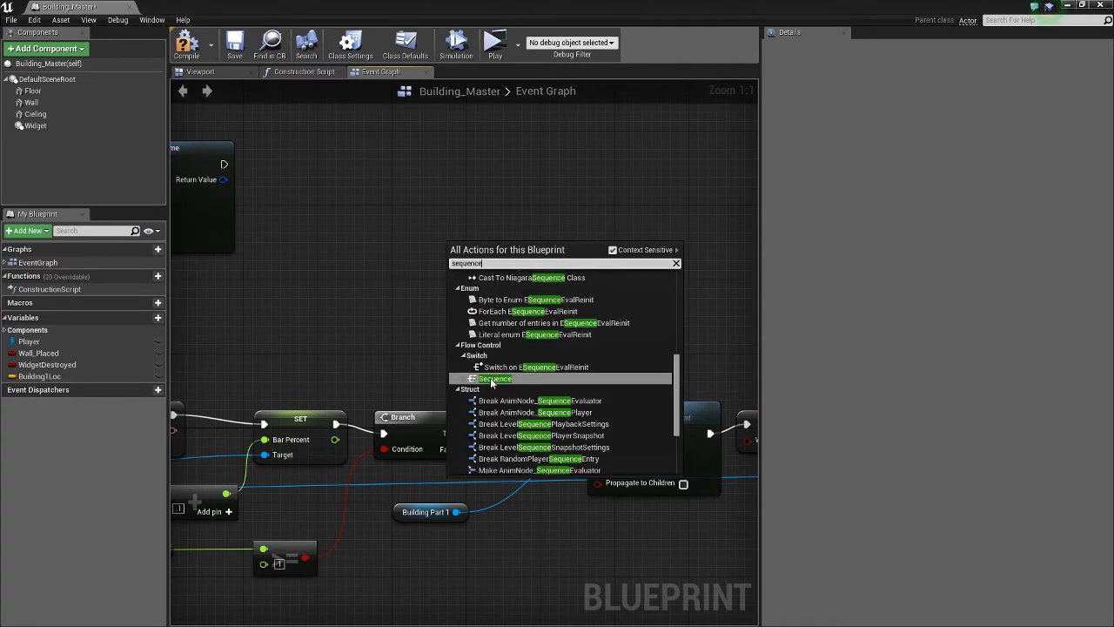
pyautogui.click(495, 377)
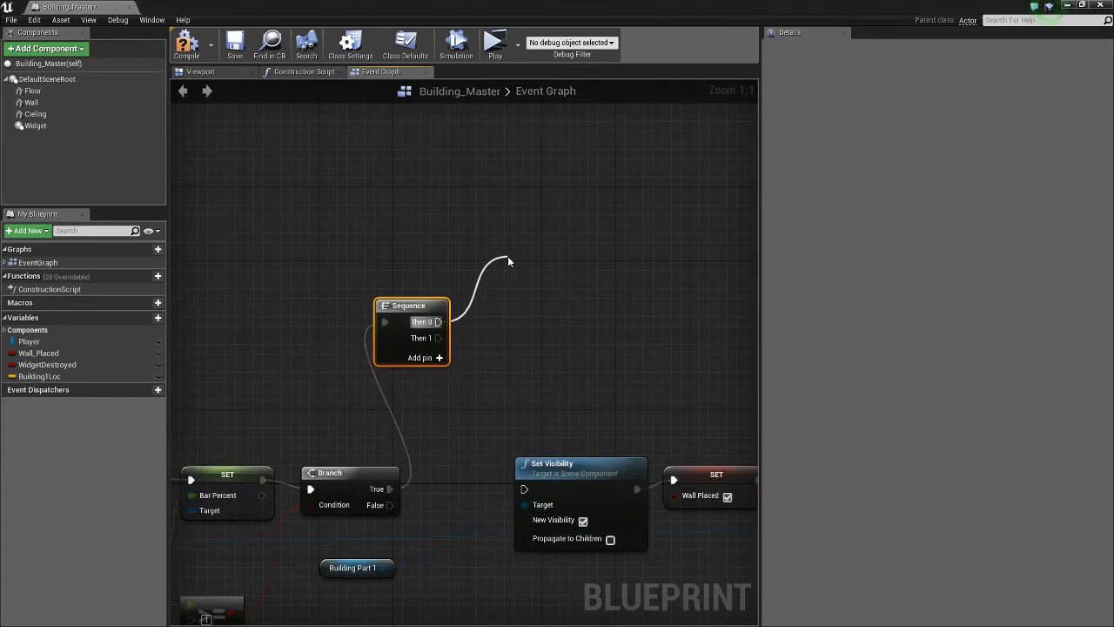
pyautogui.write('do once')
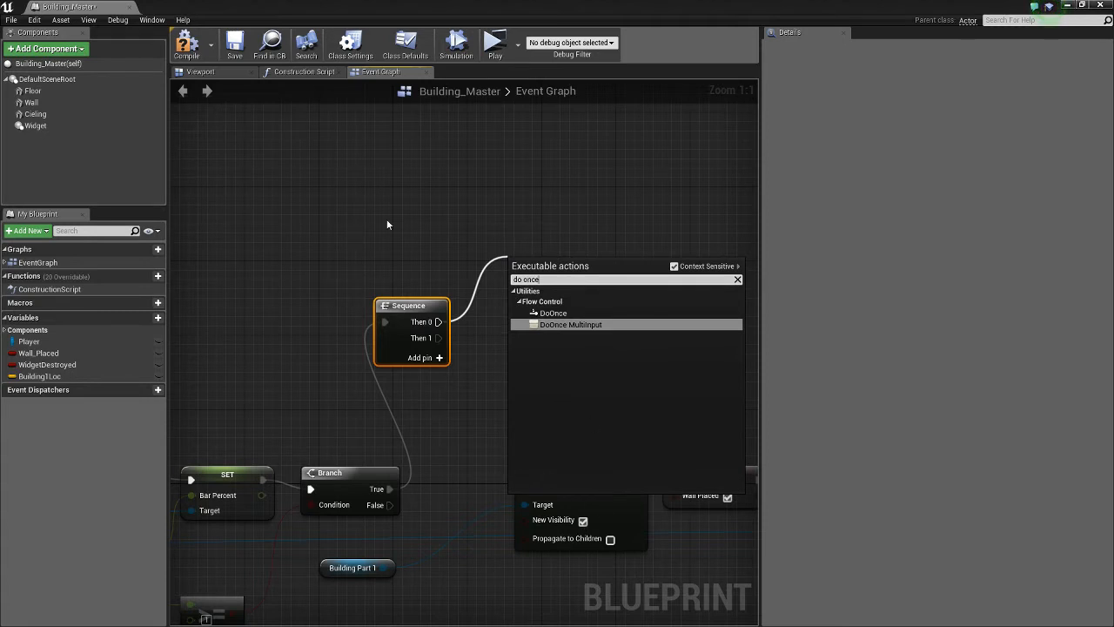
# Hang a DoOnce node off Then 0 and bring the Building Part 1 reference beside it
pyautogui.click(552, 312)
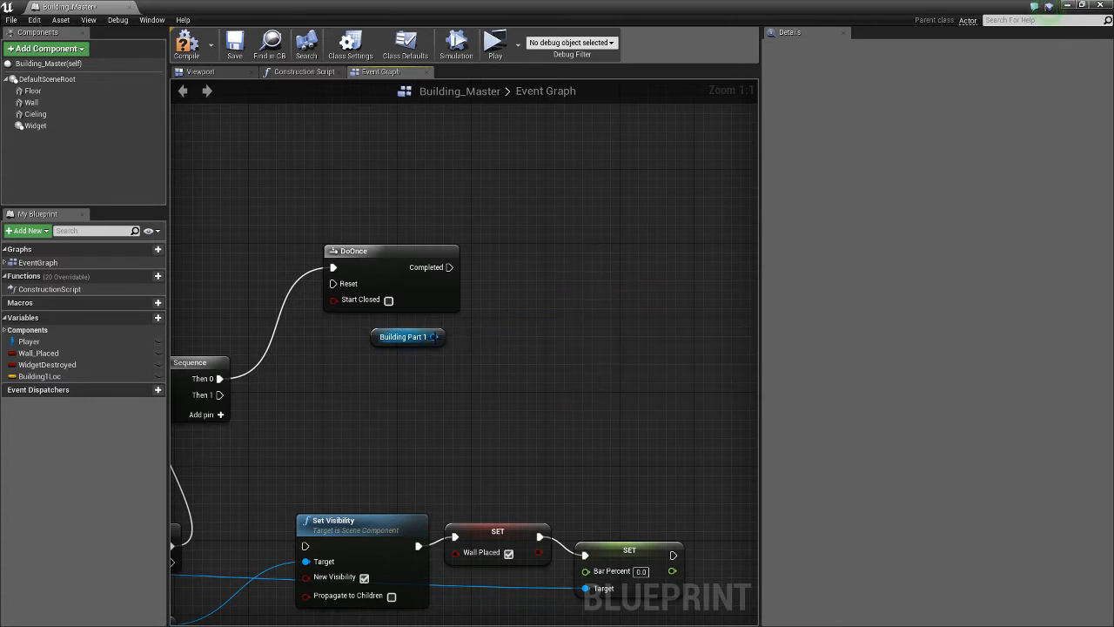
pyautogui.moveTo(433, 337); pyautogui.dragTo(622, 318)
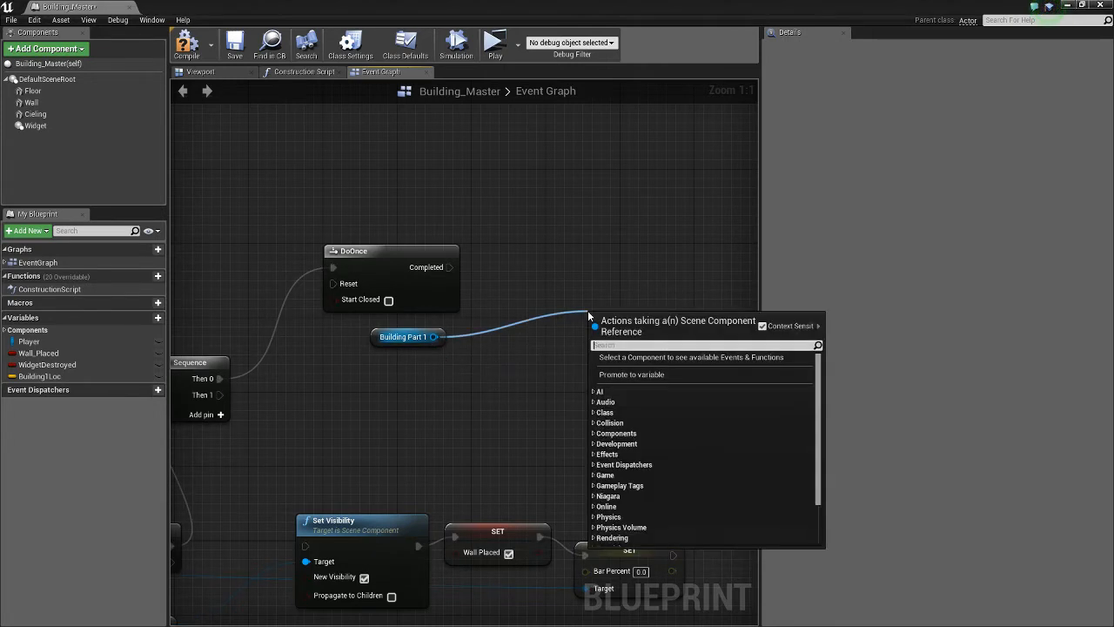
# Add SetWorldLocation and GetWorldLocation calls for Building Part 1 after the DoOnce
pyautogui.write('set world loca')
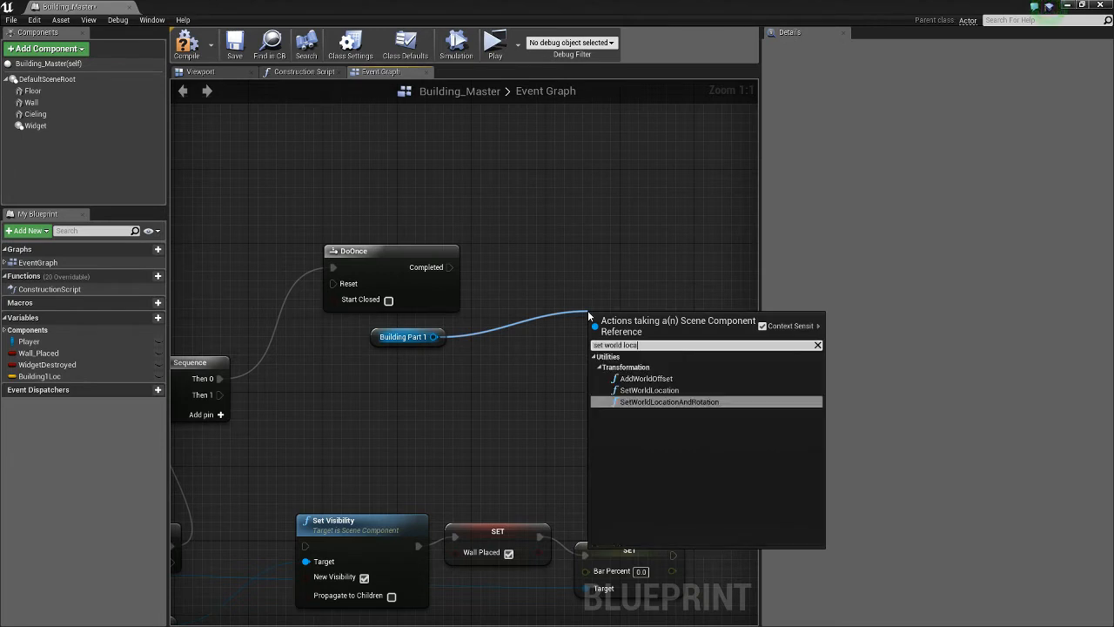
pyautogui.click(646, 389)
pyautogui.write('get world')
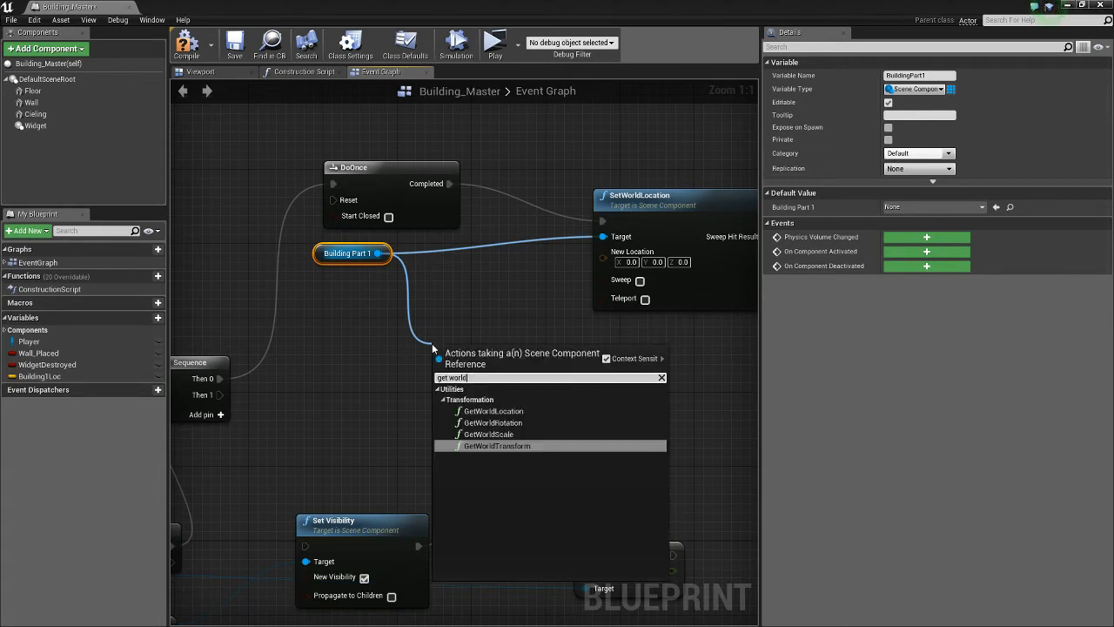
pyautogui.click(493, 410)
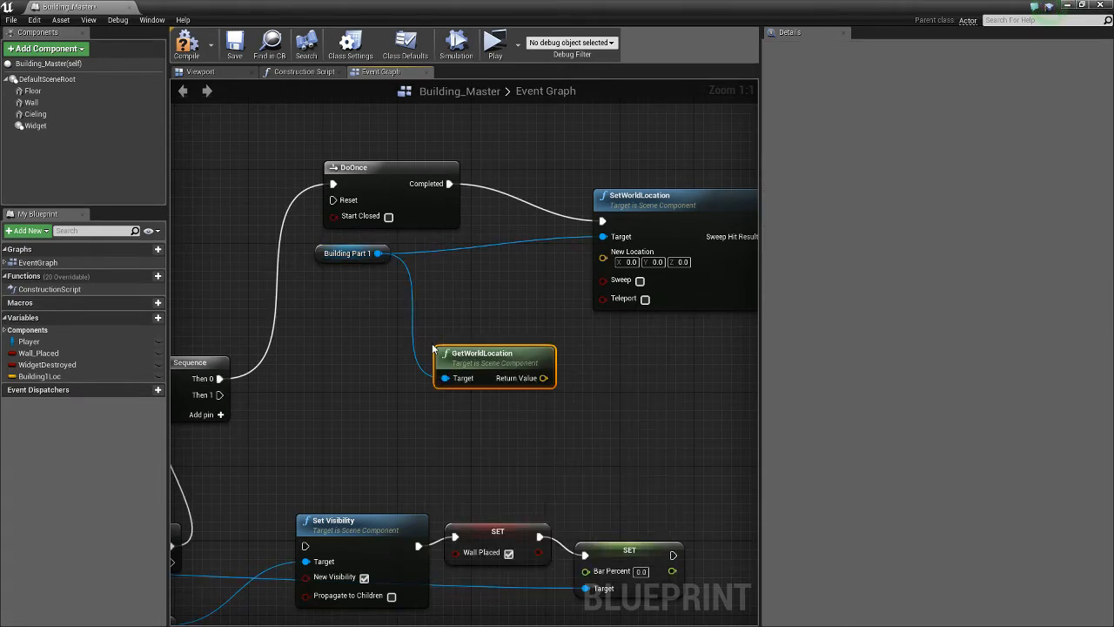
pyautogui.moveTo(483, 365); pyautogui.dragTo(387, 301)
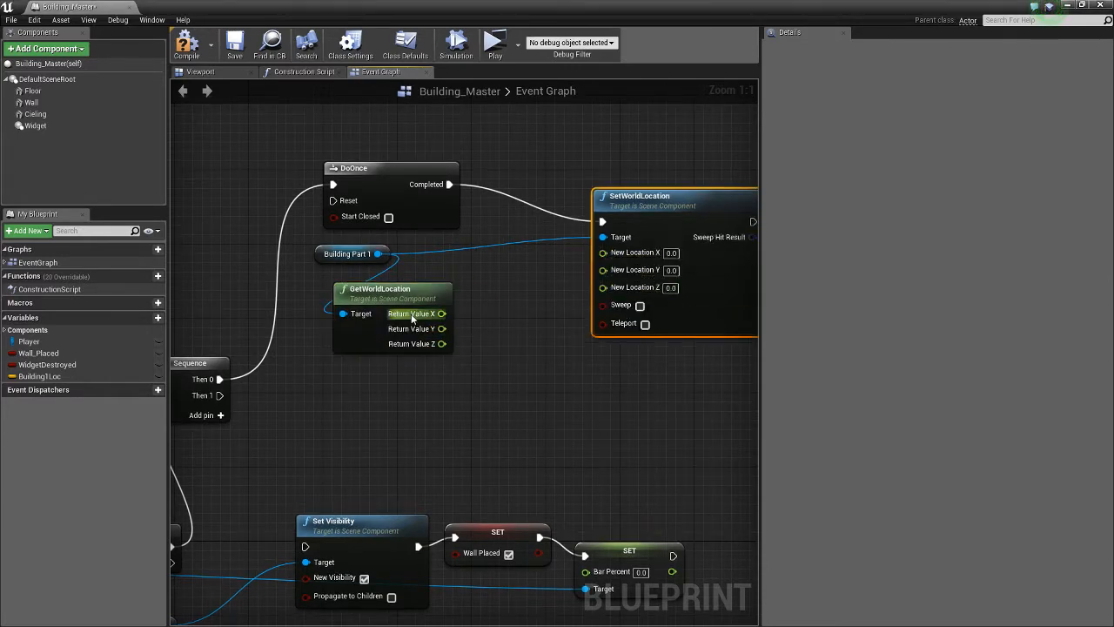
# Feed current X and Y unchanged and Z plus 50 into SetWorldLocation's New Location
pyautogui.moveTo(441, 313); pyautogui.dragTo(601, 252)
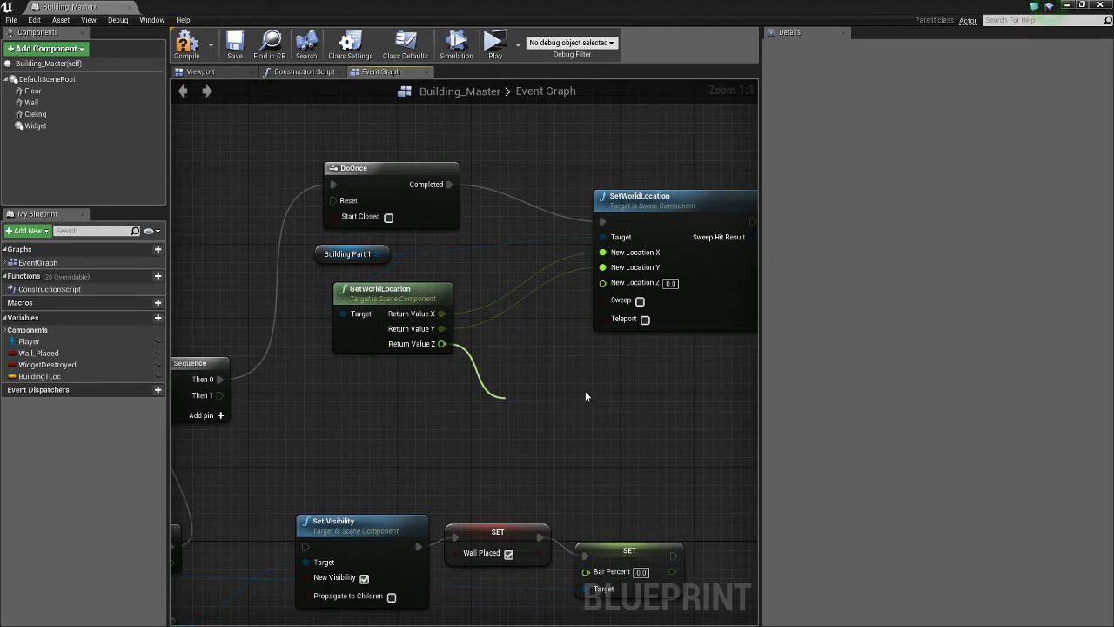
pyautogui.moveTo(341, 362)
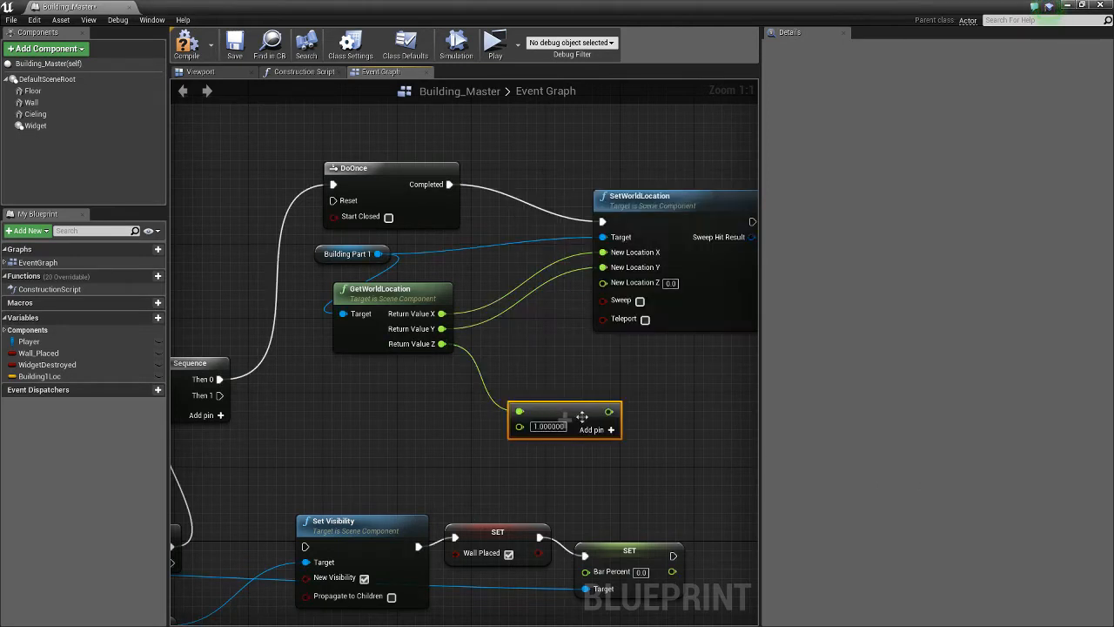
pyautogui.doubleClick(548, 426)
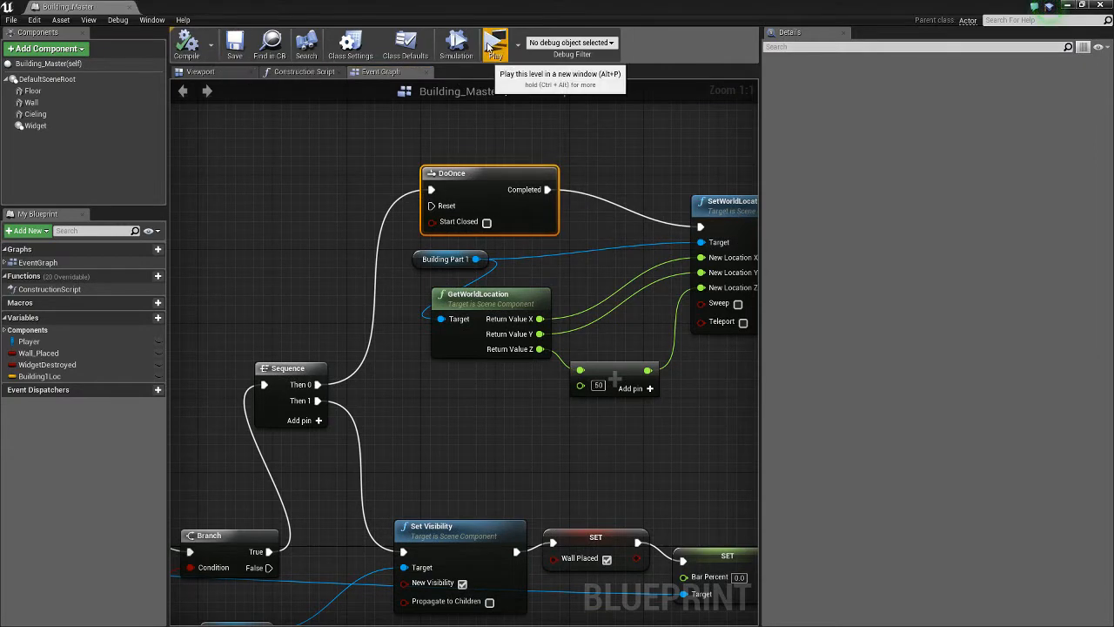
pyautogui.click(488, 44)
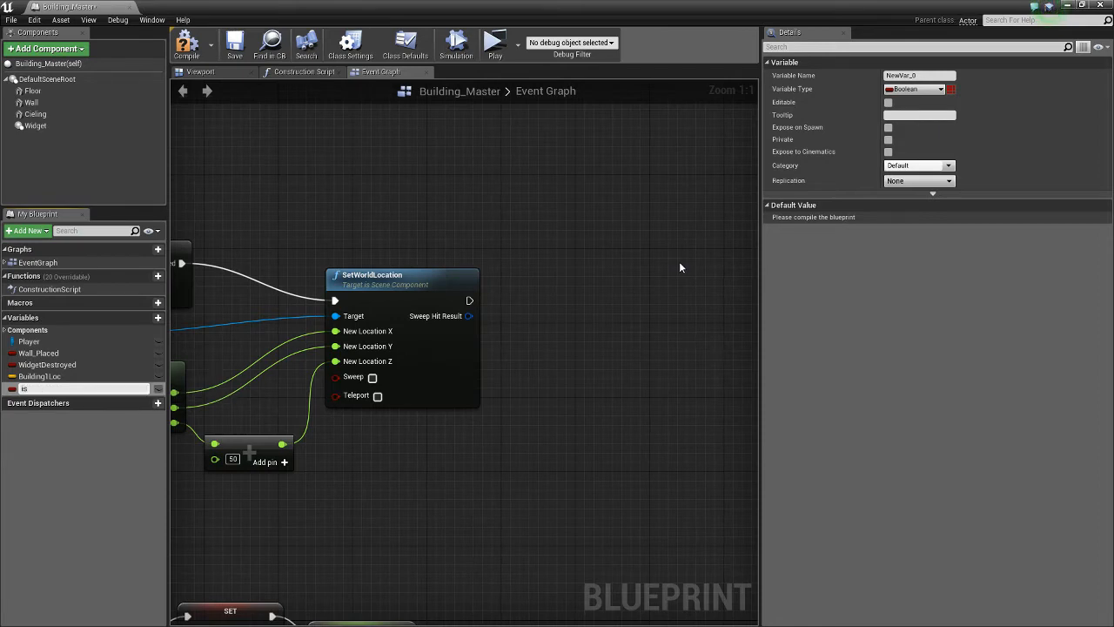
# Create boolean IsWallAnim, set it true after SetWorldLocation, and route execution into a Branch on it
pyautogui.write('IsWallAnim')
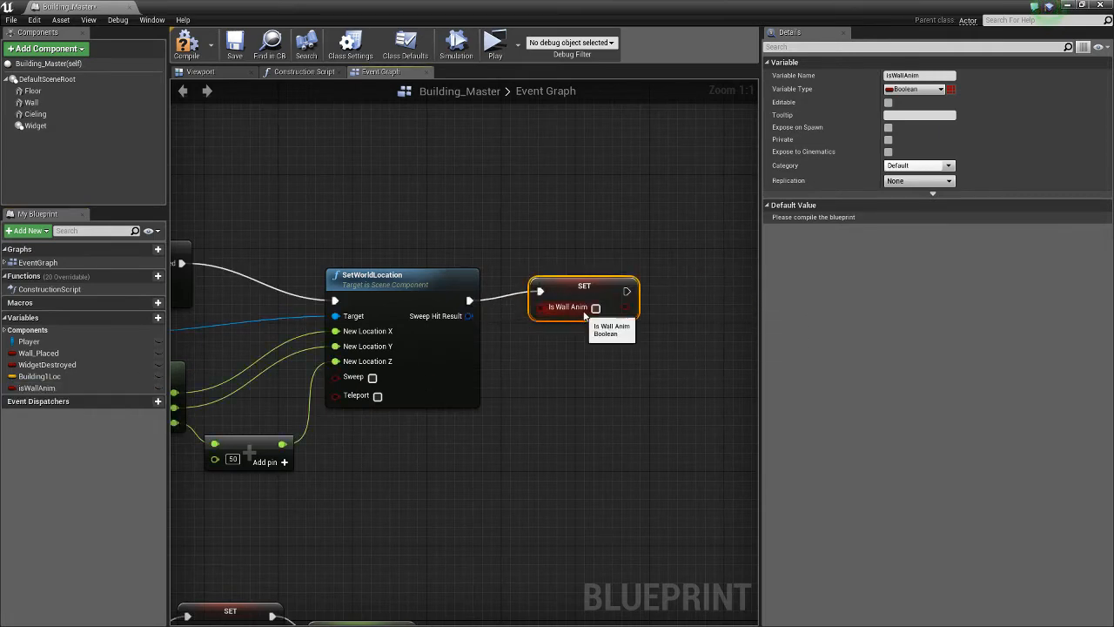
pyautogui.click(595, 307)
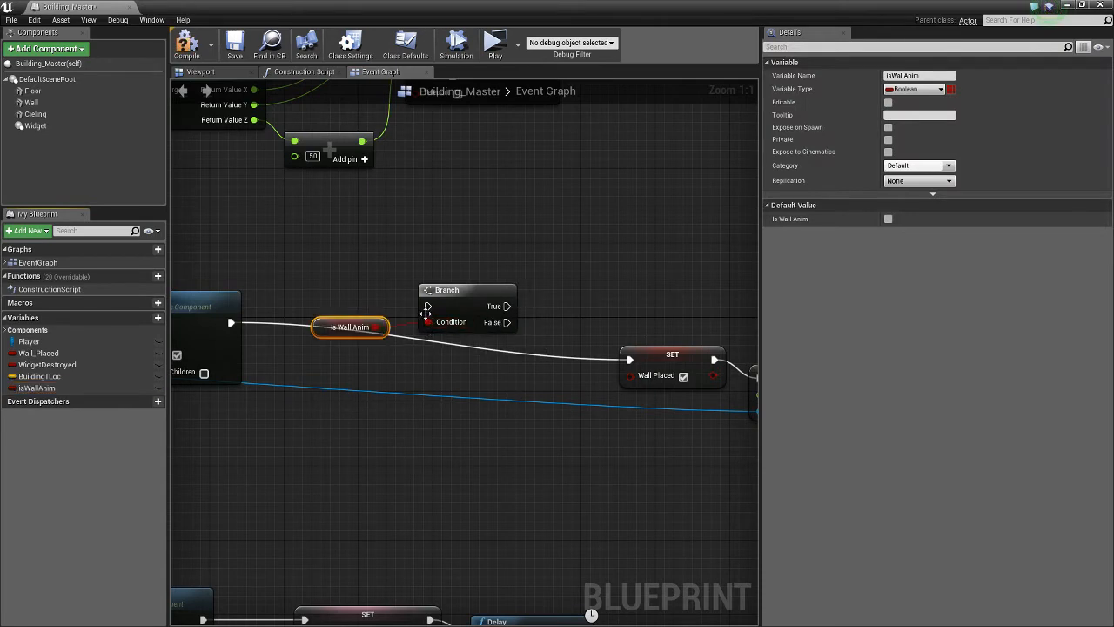
pyautogui.moveTo(323, 338)
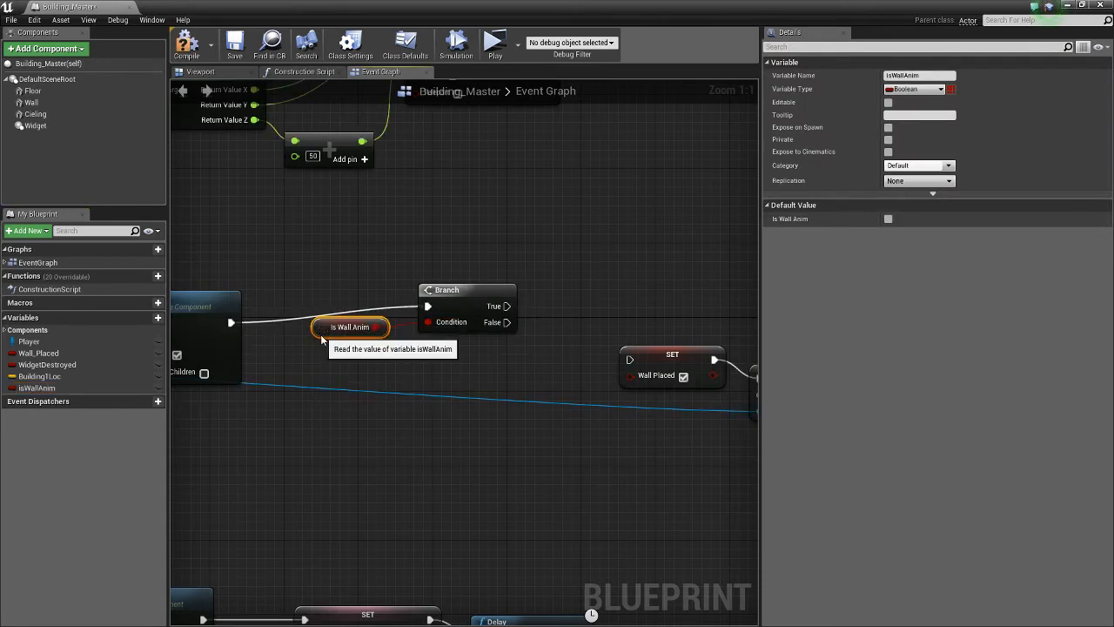
pyautogui.moveTo(351, 327); pyautogui.dragTo(322, 354)
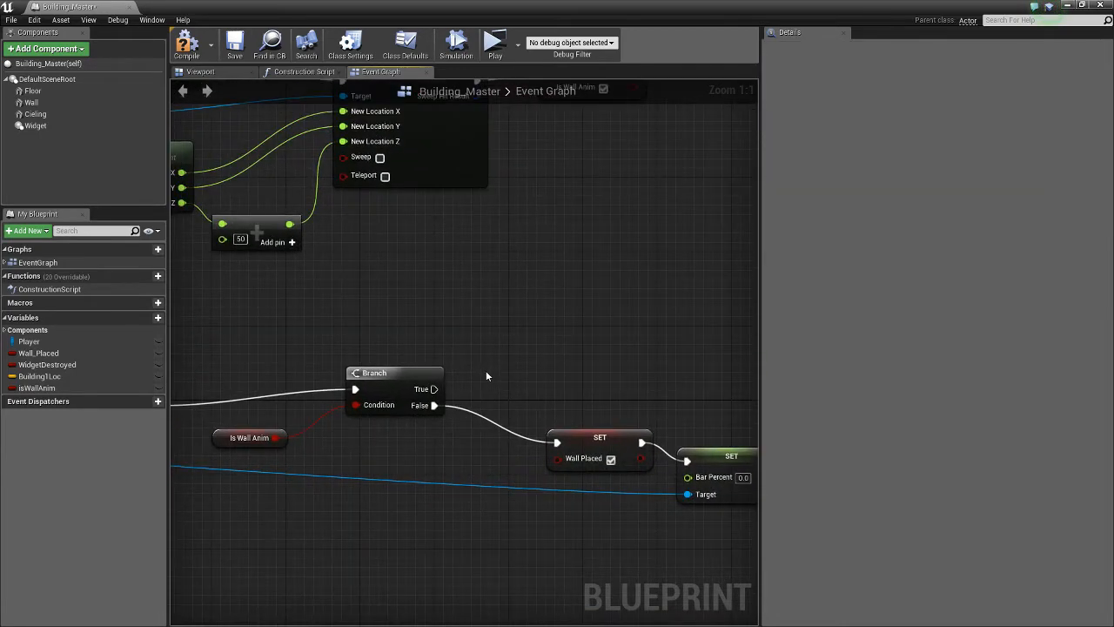
pyautogui.moveTo(433, 352)
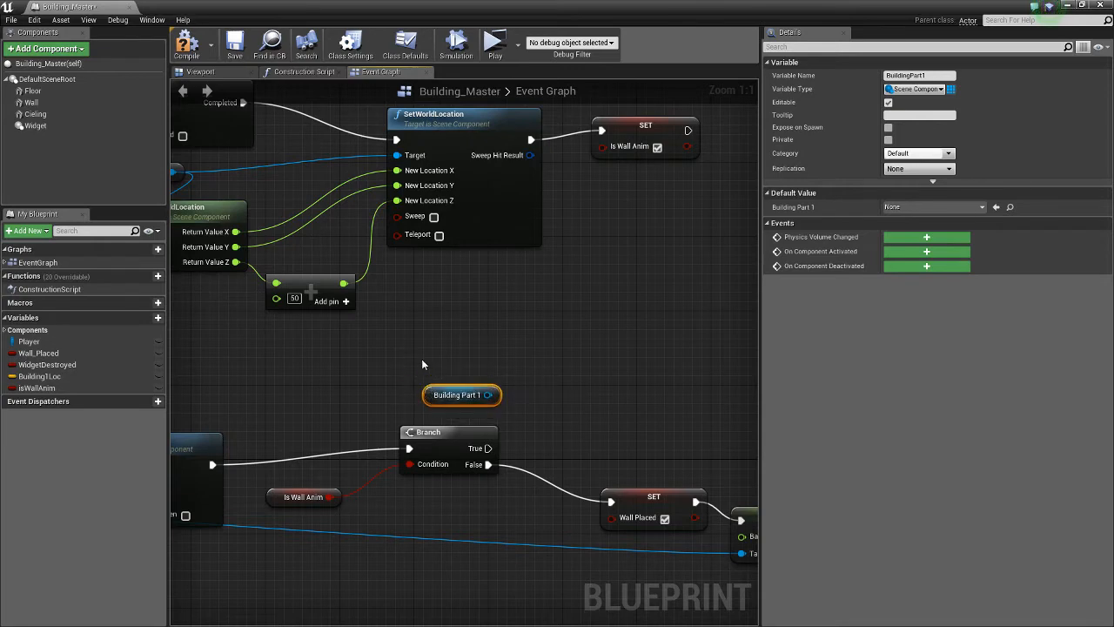
pyautogui.moveTo(377, 366)
pyautogui.write('add')
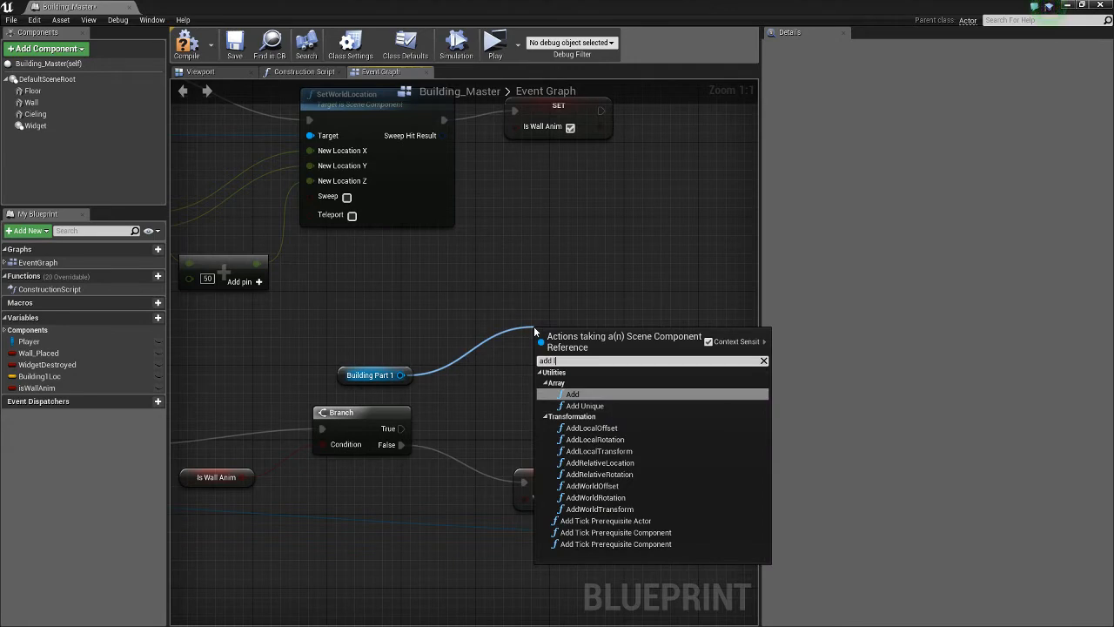
pyautogui.moveTo(617, 394)
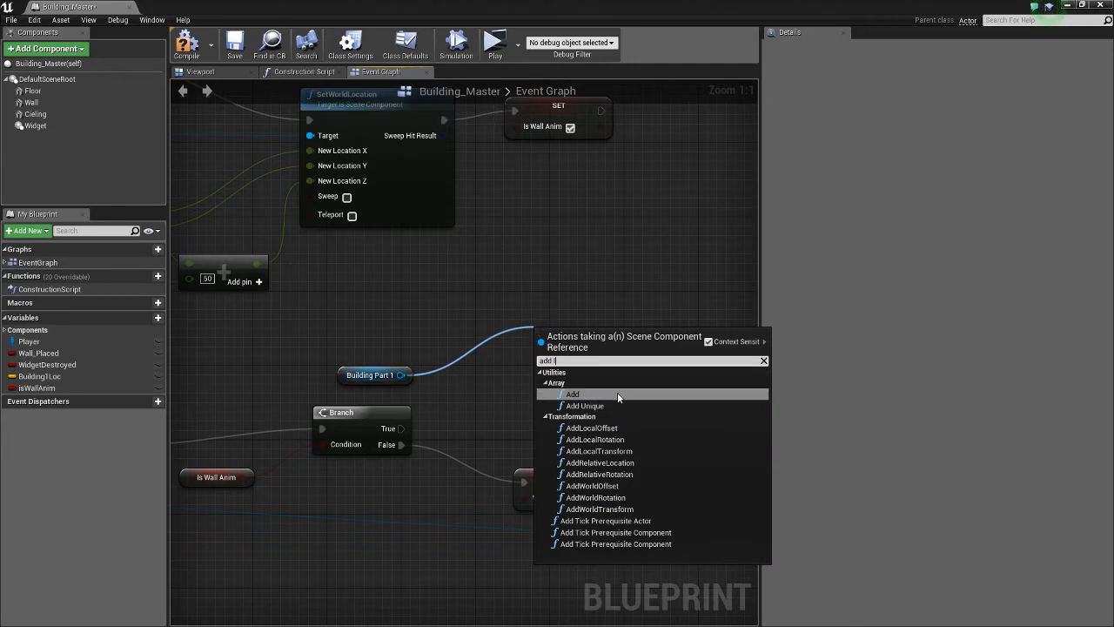
# Add AddLocalOffset for Building Part 1 on Branch True with Delta Location Z of -10.0
pyautogui.write('local')
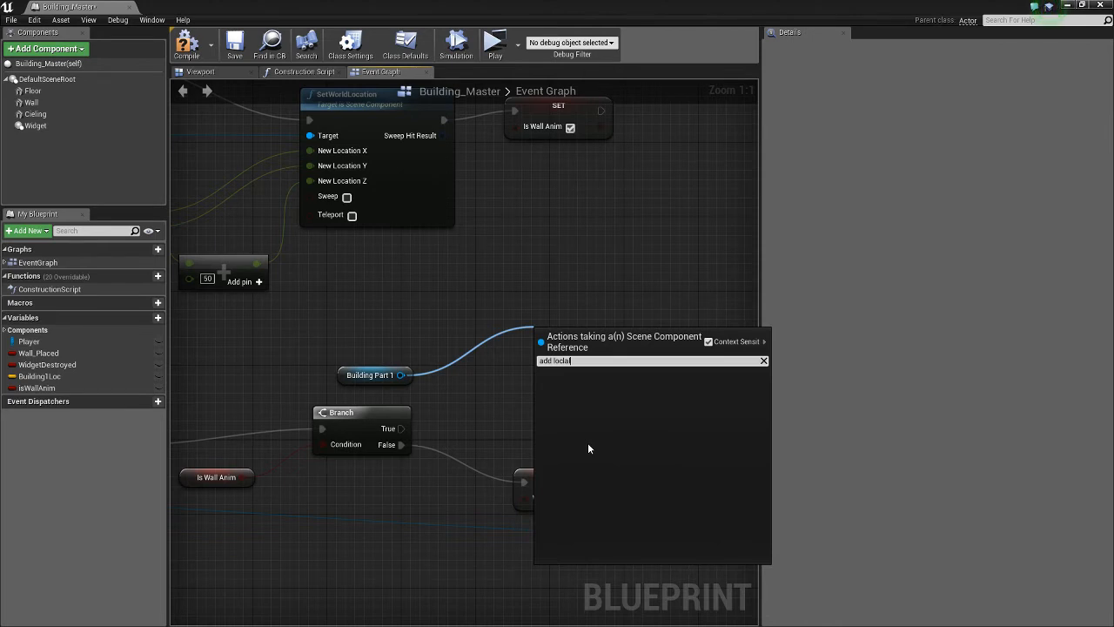
pyautogui.write('offset')
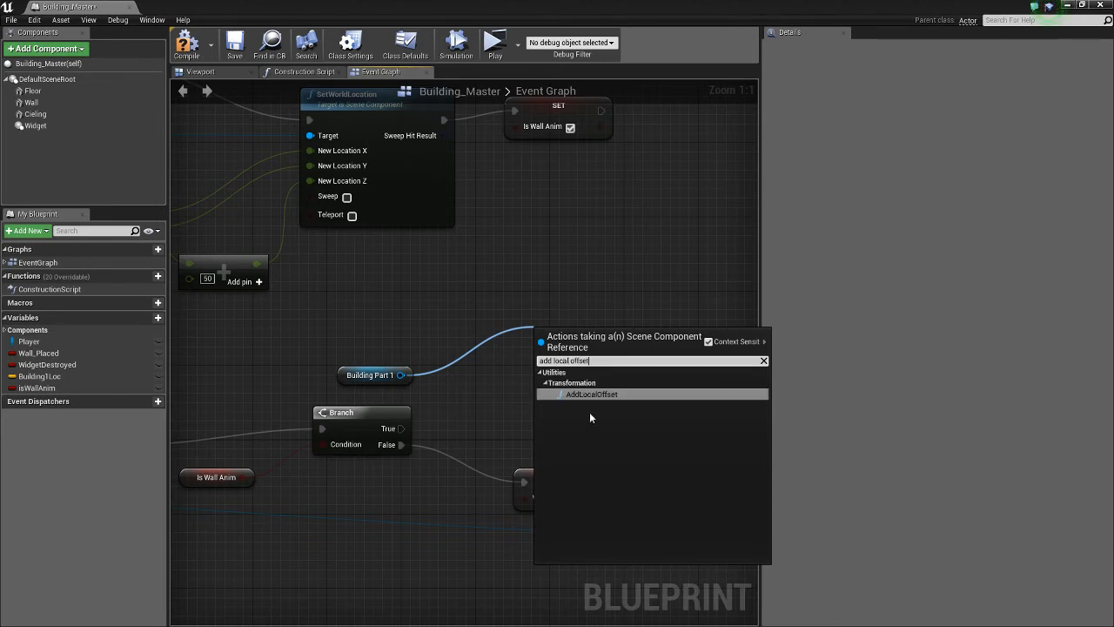
pyautogui.click(591, 394)
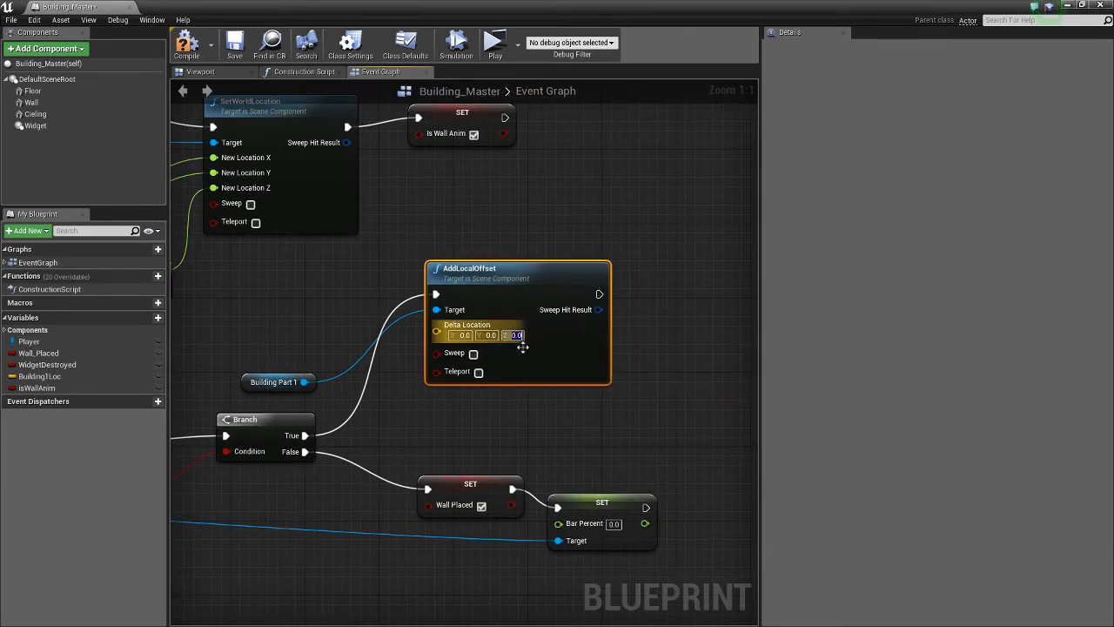
pyautogui.write('-10.0')
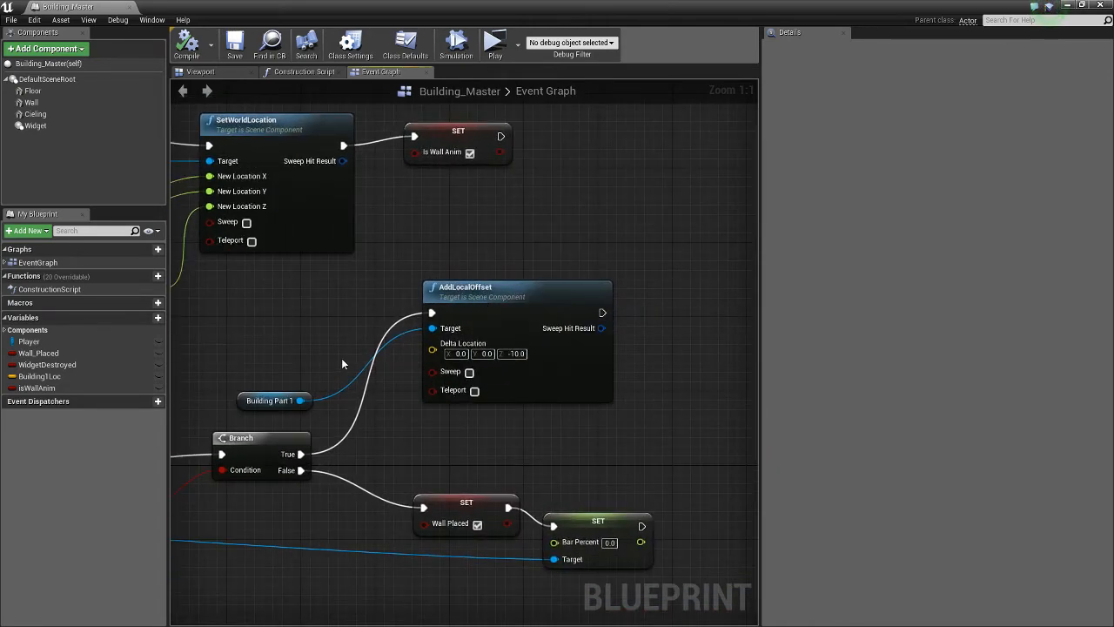
pyautogui.moveTo(589, 348)
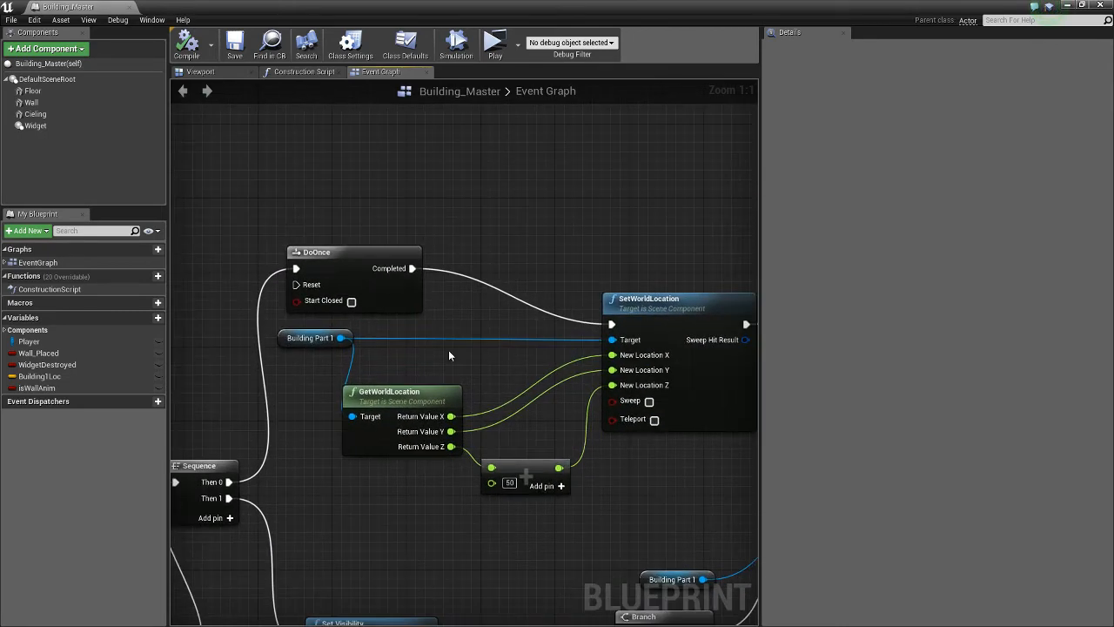
# Create float StartValue storing the part's original Z before SetWorldLocation, with a getter near AddLocalOffset
pyautogui.moveTo(352, 253); pyautogui.dragTo(279, 215)
pyautogui.write('StartValue')
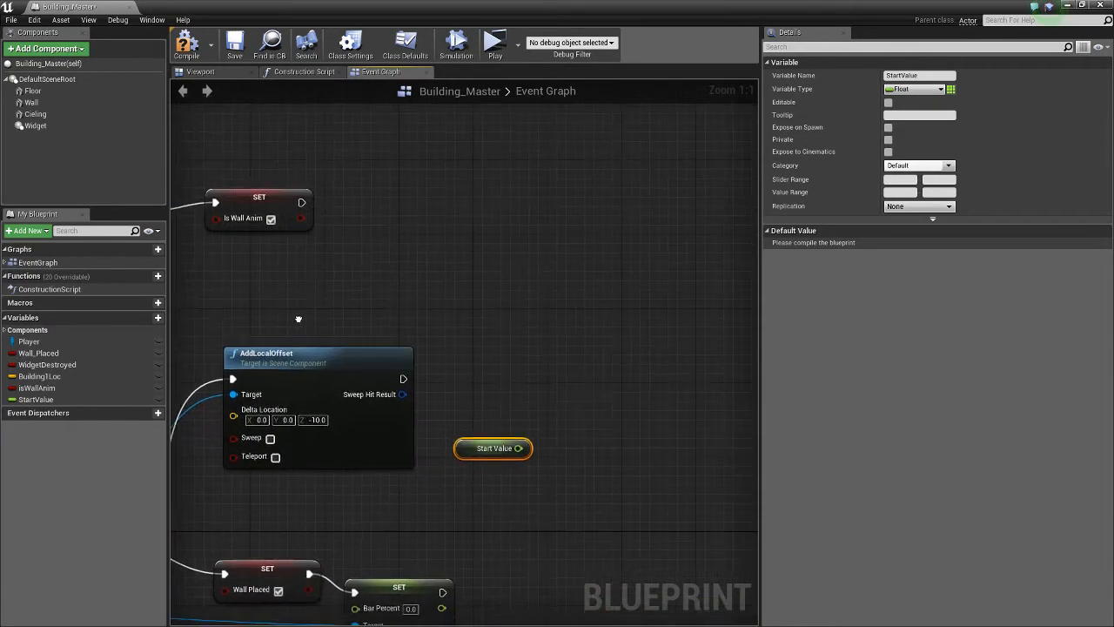
pyautogui.moveTo(493, 449); pyautogui.dragTo(474, 429)
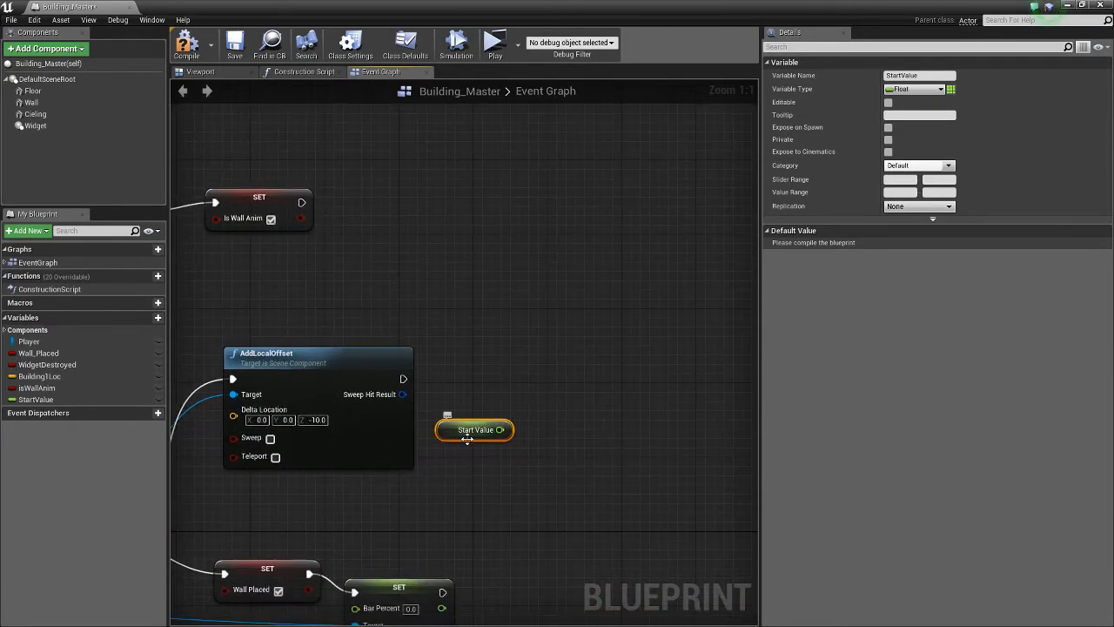
pyautogui.moveTo(503, 429)
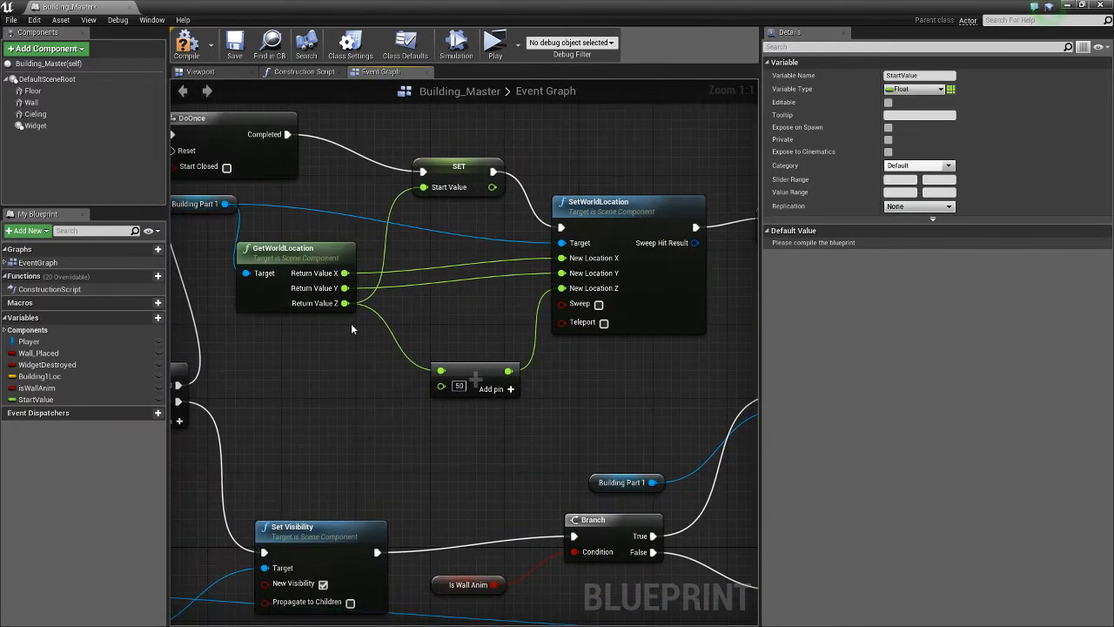
pyautogui.moveTo(457, 167)
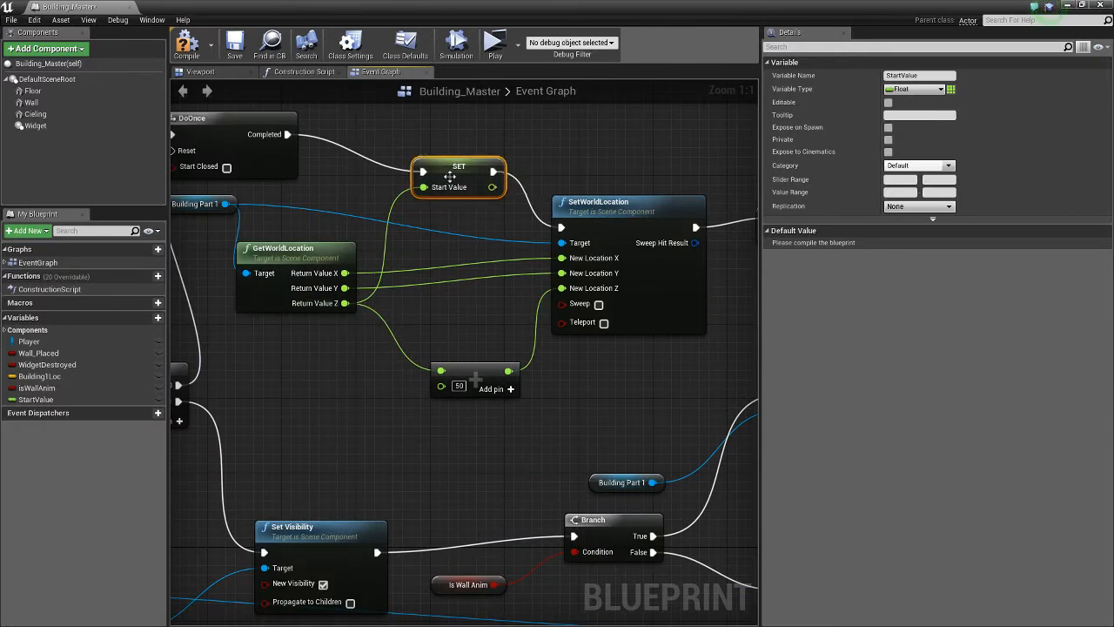
pyautogui.moveTo(471, 329)
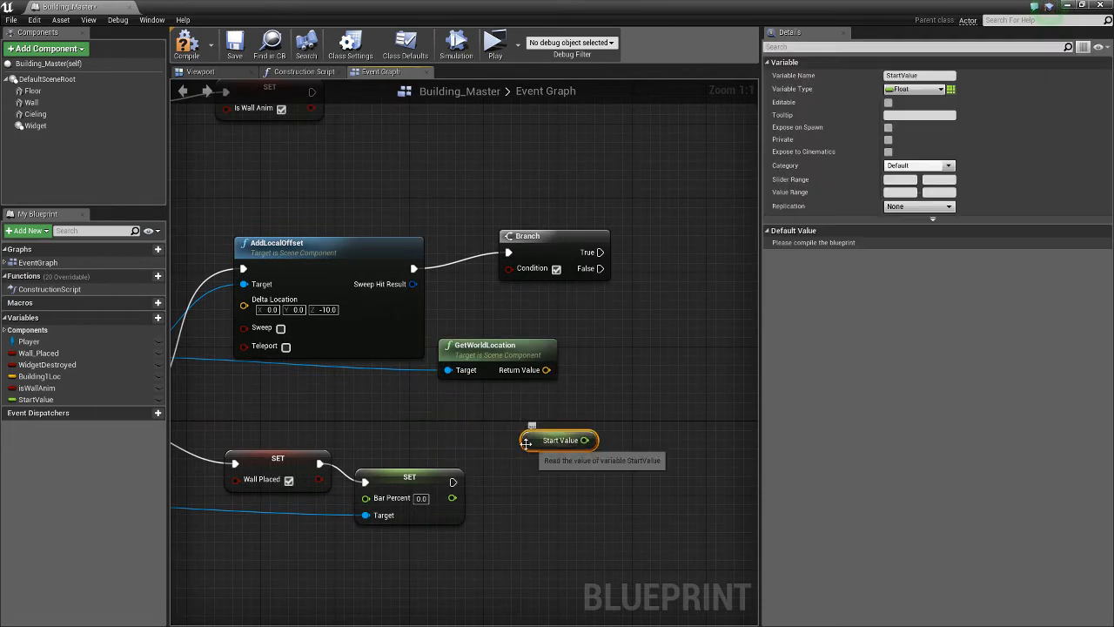
# Compare the part's current Z against Start Value with a float <= node driving the Branch condition
pyautogui.moveTo(496, 356); pyautogui.dragTo(439, 387)
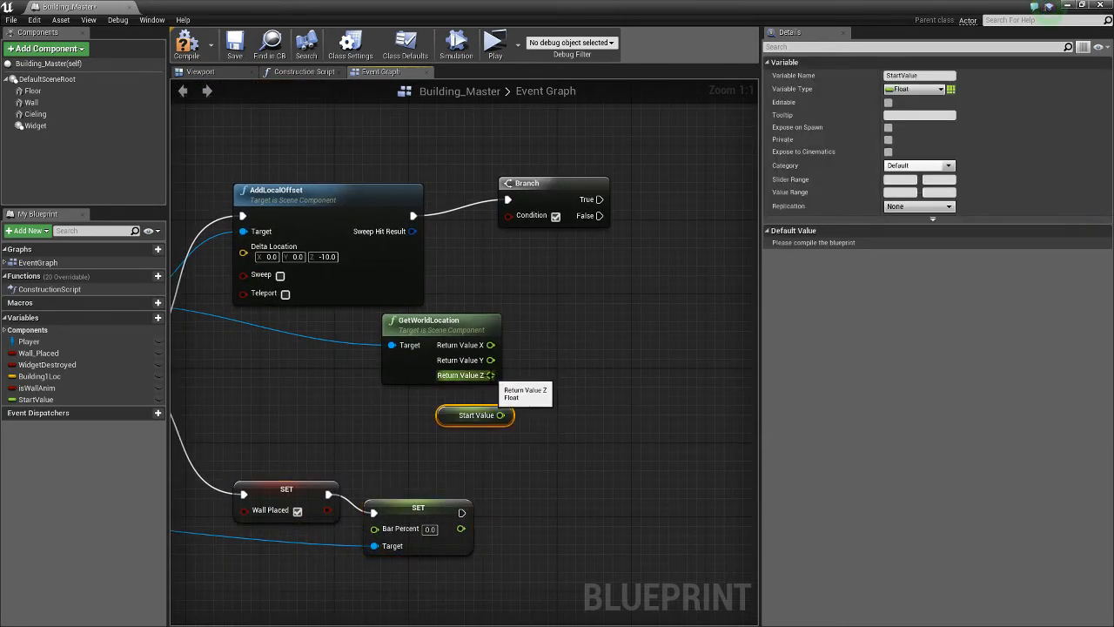
pyautogui.moveTo(491, 375); pyautogui.dragTo(612, 389)
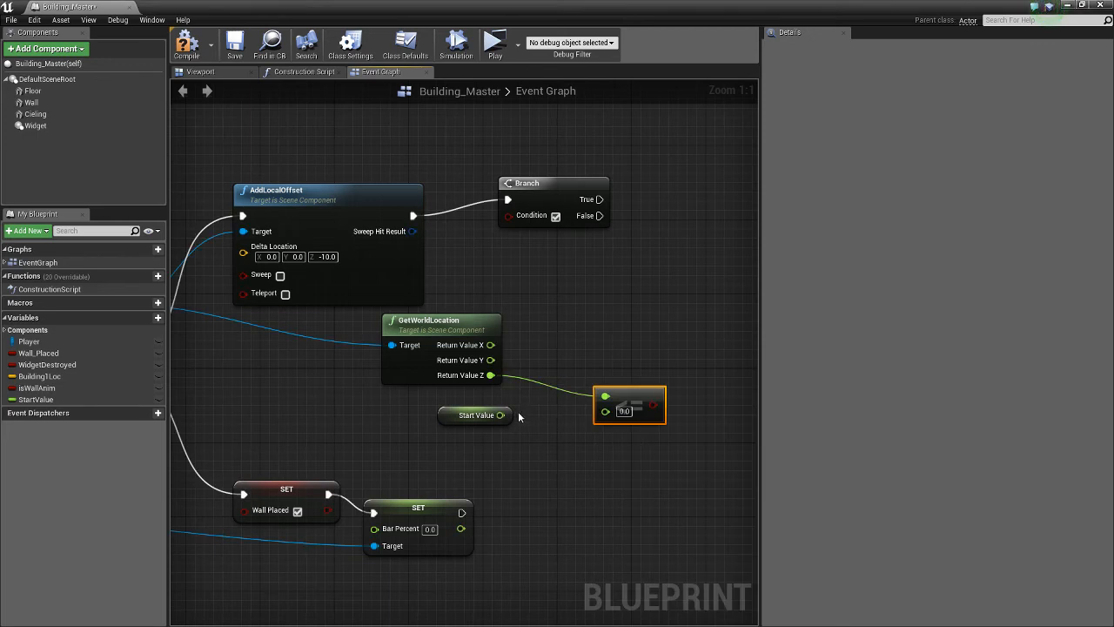
pyautogui.moveTo(500, 415); pyautogui.dragTo(604, 410)
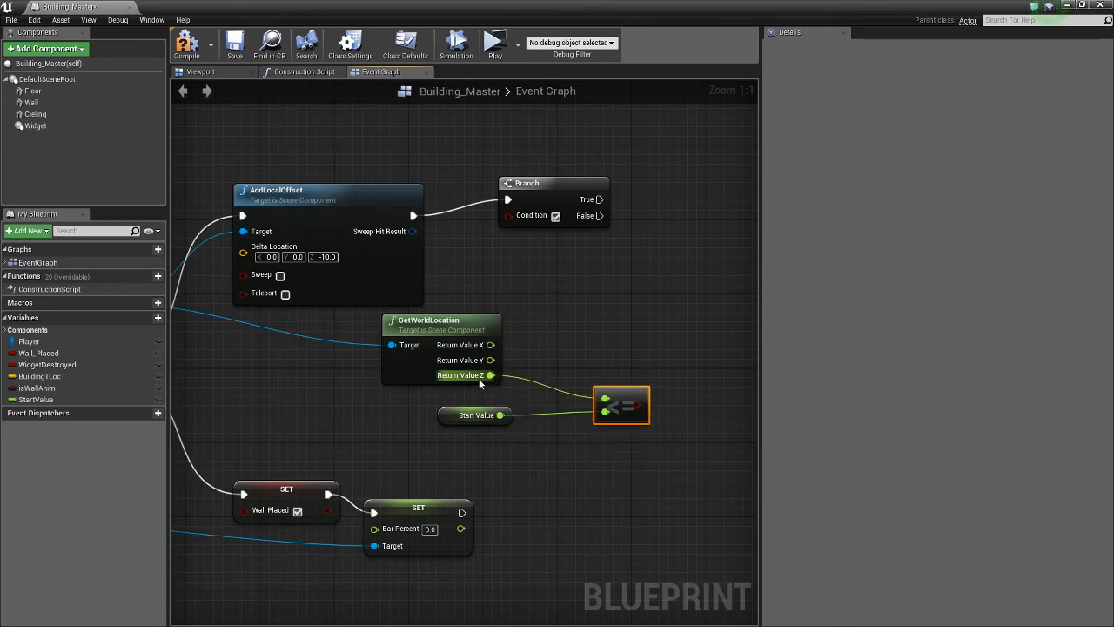
pyautogui.moveTo(621, 406)
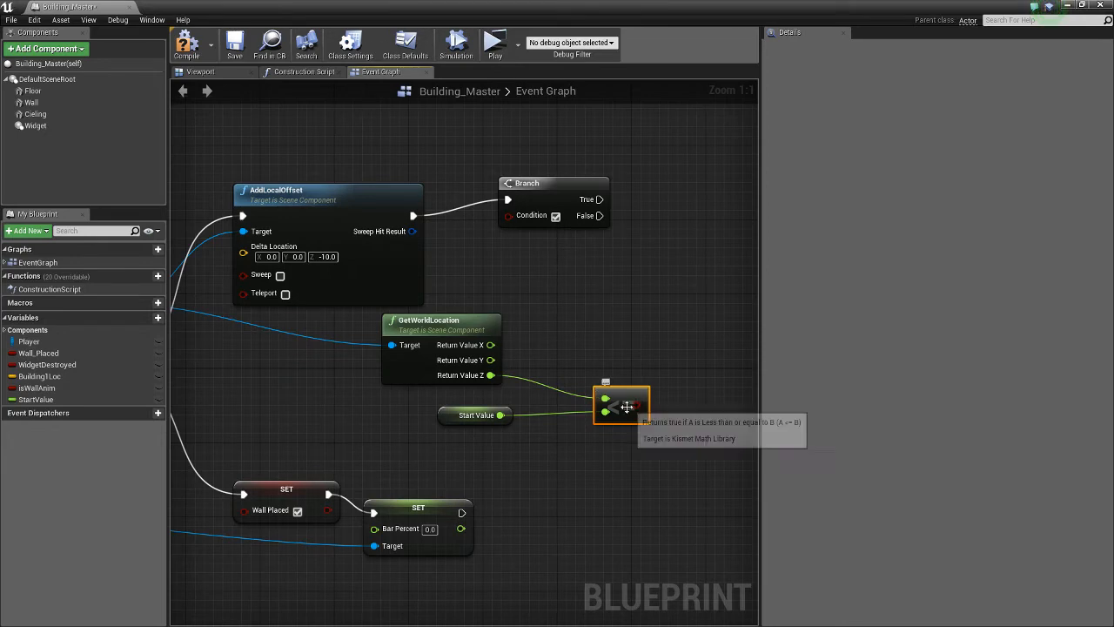
pyautogui.click(474, 415)
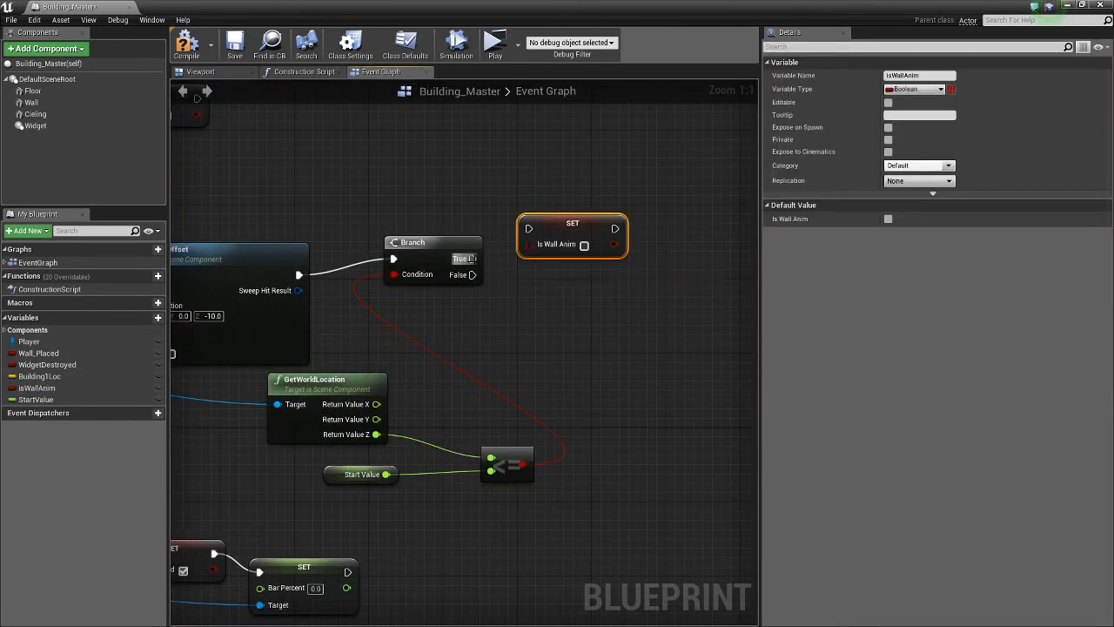
pyautogui.moveTo(584, 245)
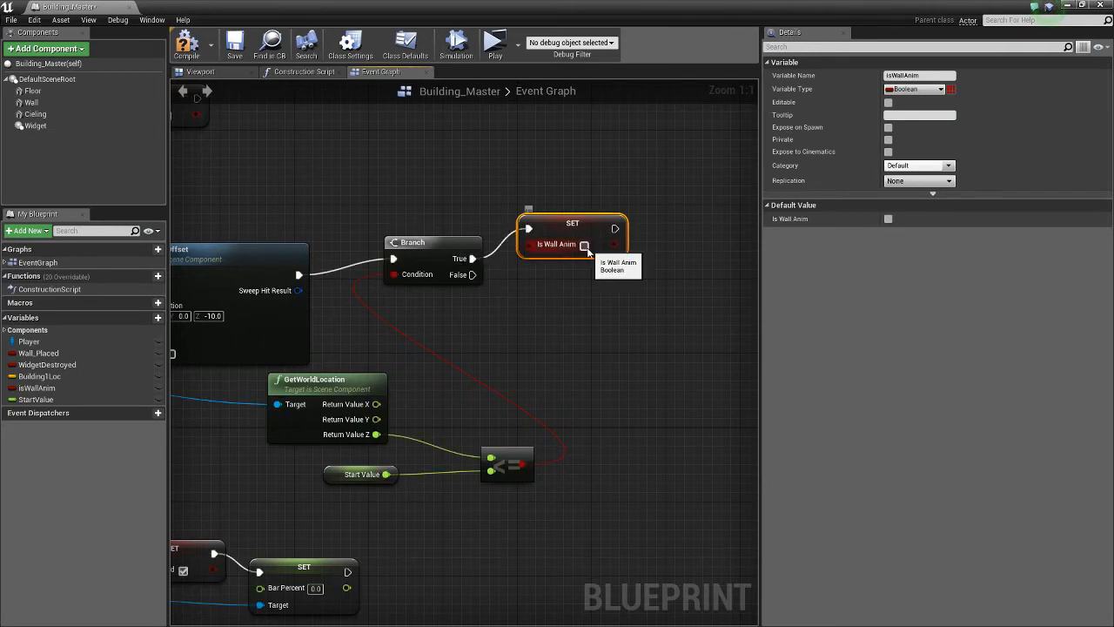
pyautogui.moveTo(350, 188)
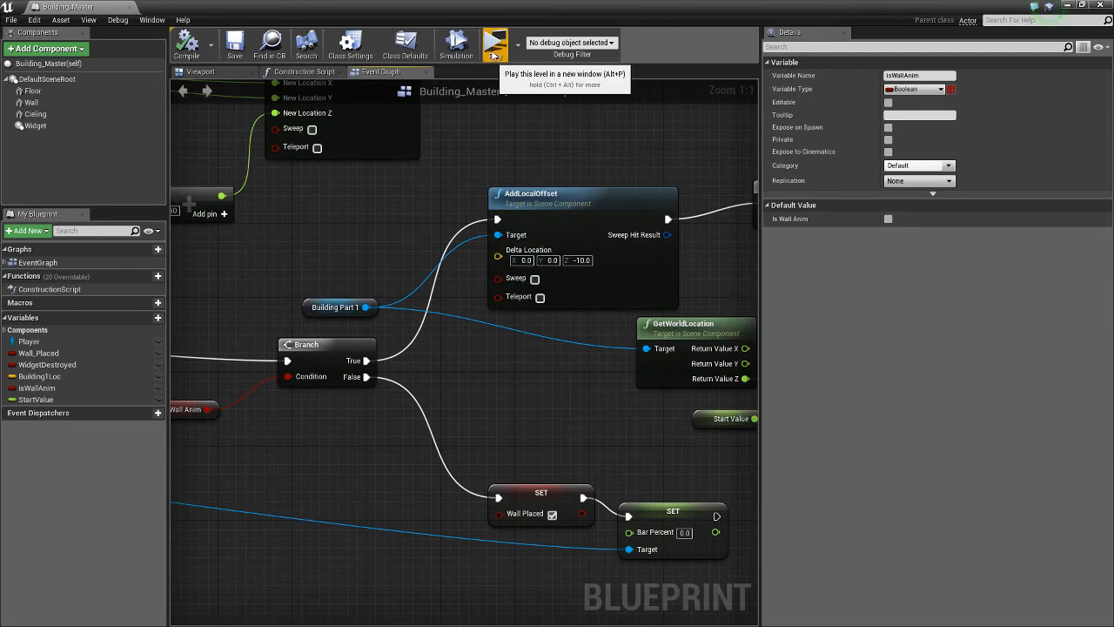
# Run a test play of the level, which reports errors and warnings
pyautogui.click(492, 42)
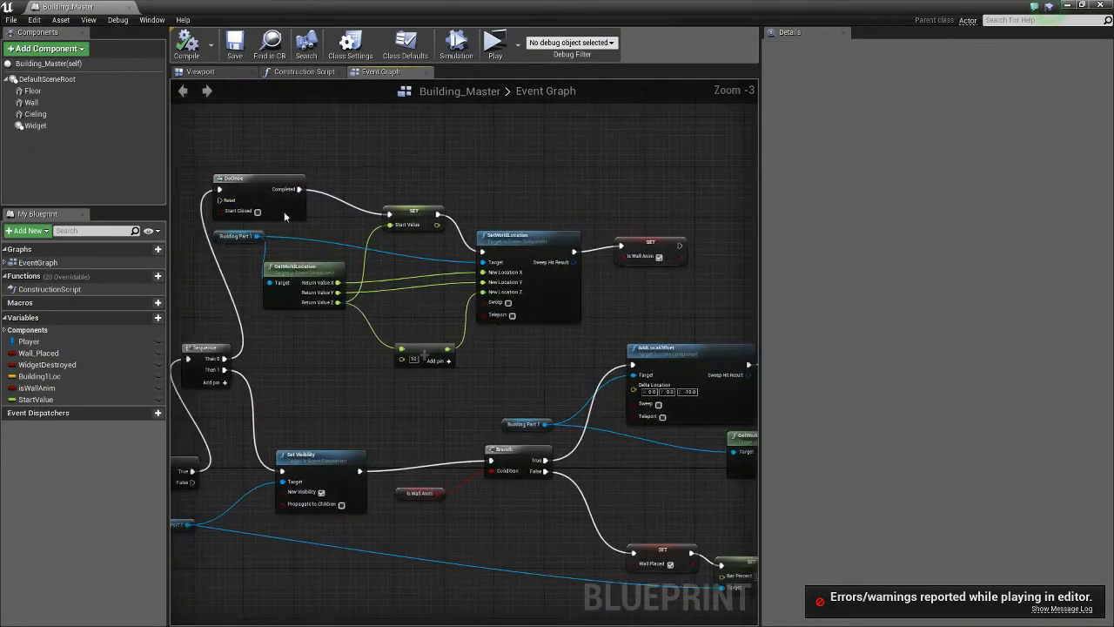
pyautogui.click(200, 73)
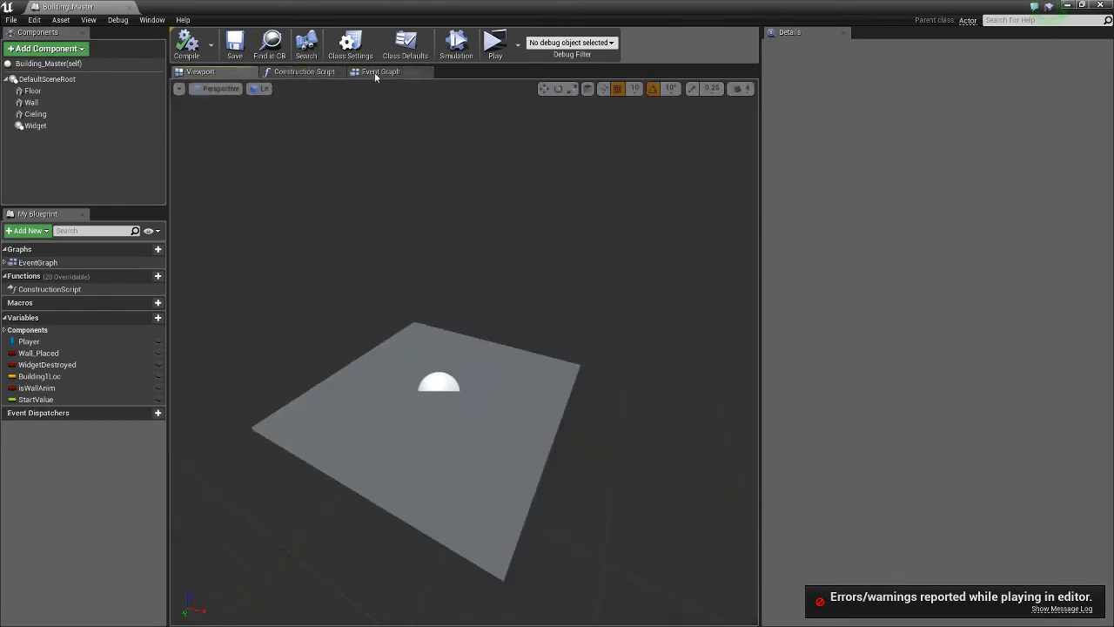
pyautogui.click(35, 94)
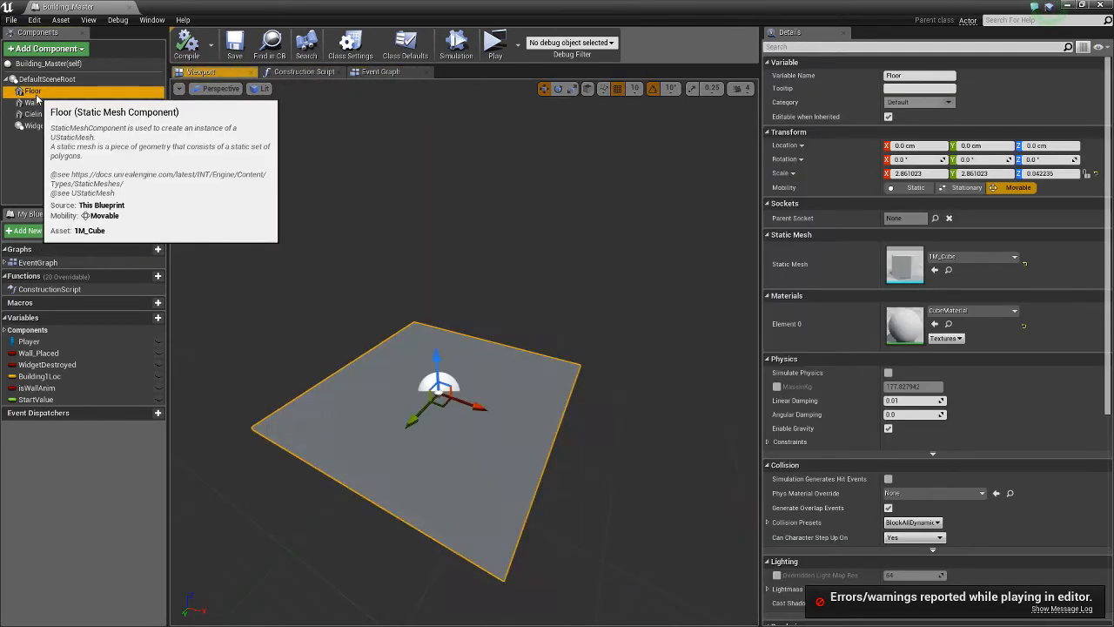
pyautogui.click(35, 114)
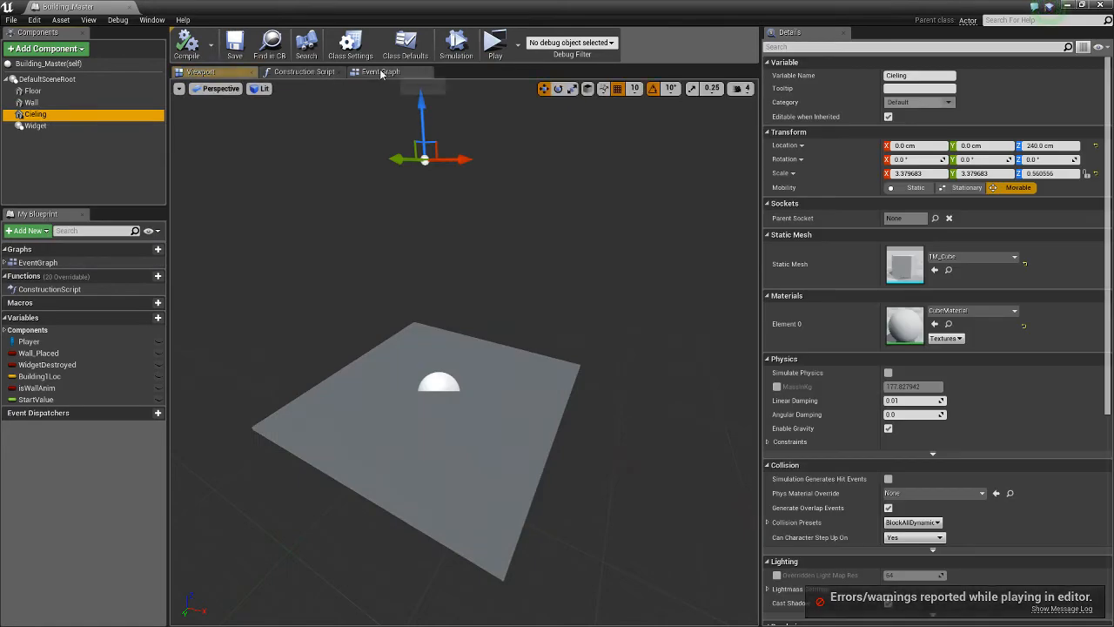
pyautogui.click(394, 71)
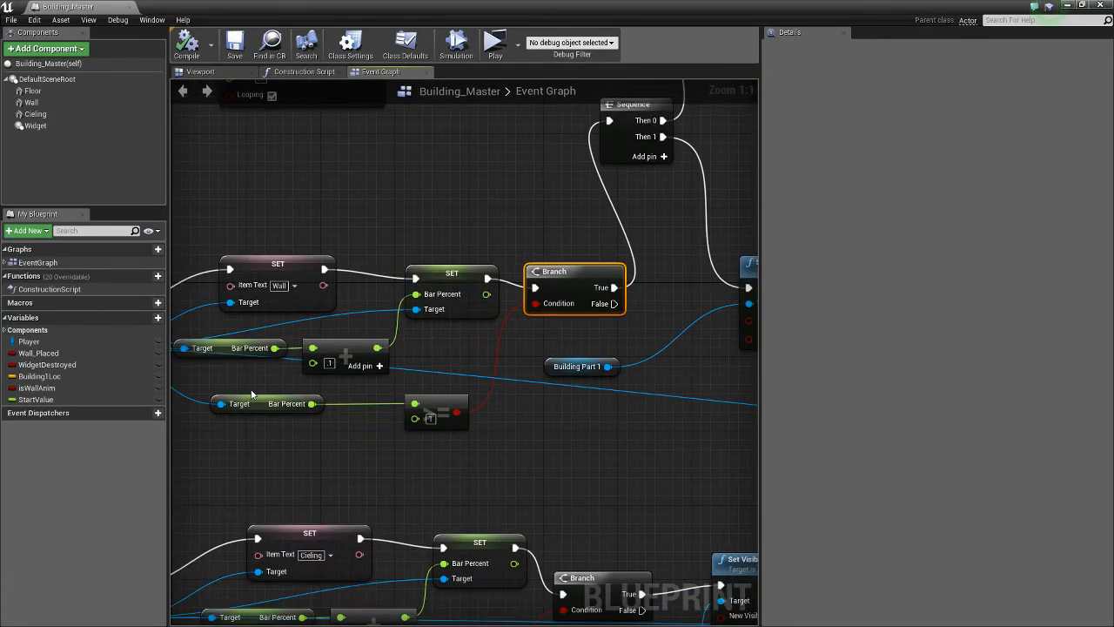
pyautogui.click(435, 412)
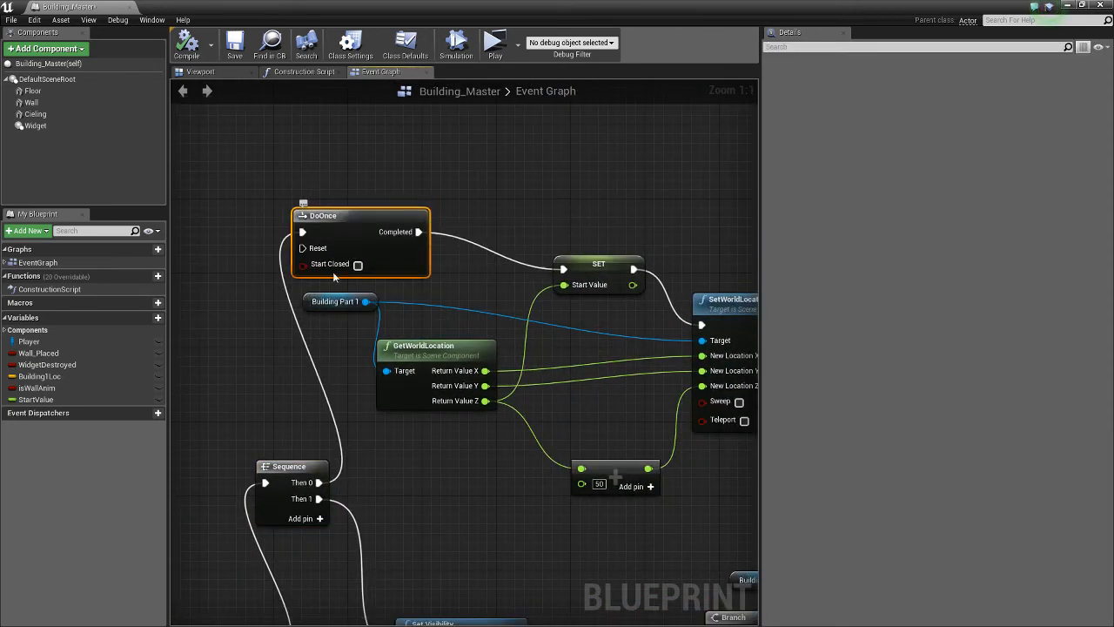
pyautogui.click(335, 301)
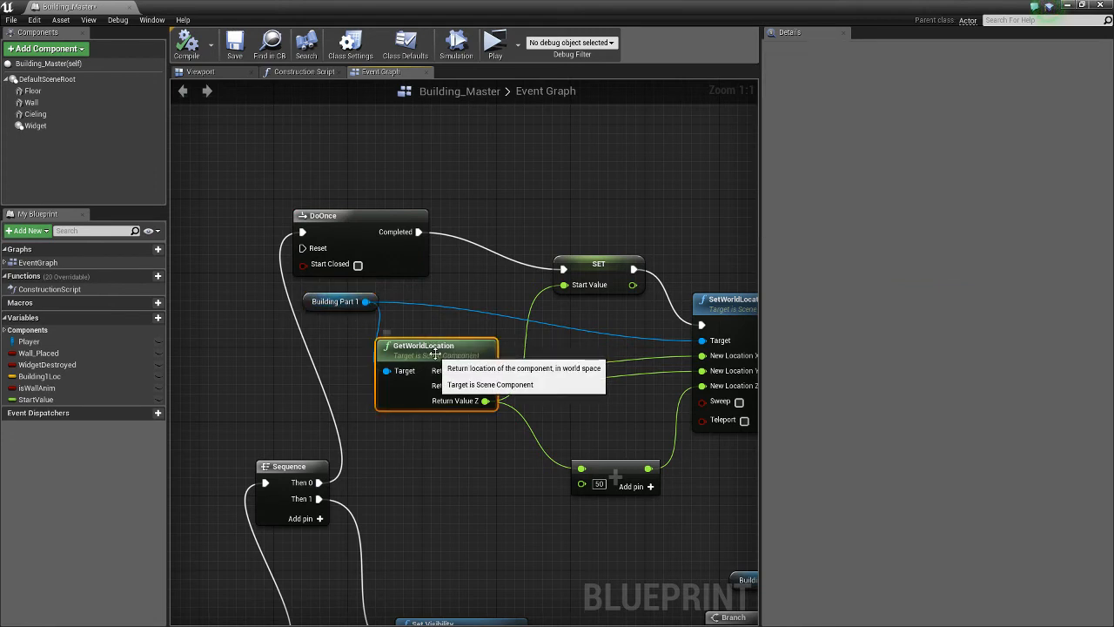
pyautogui.moveTo(598, 265)
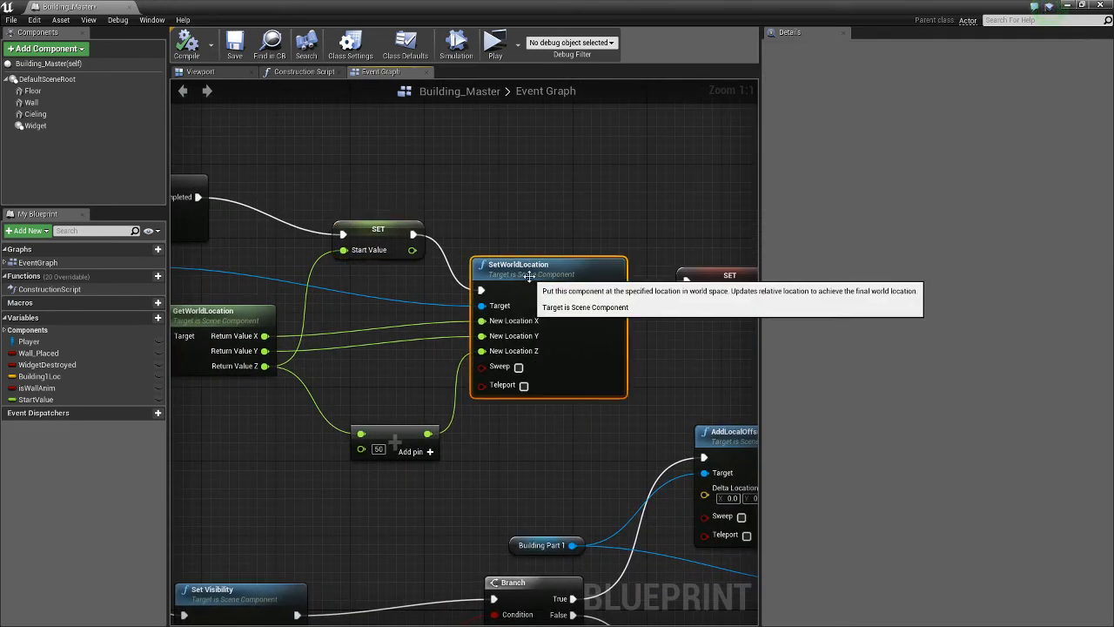
pyautogui.moveTo(375, 475)
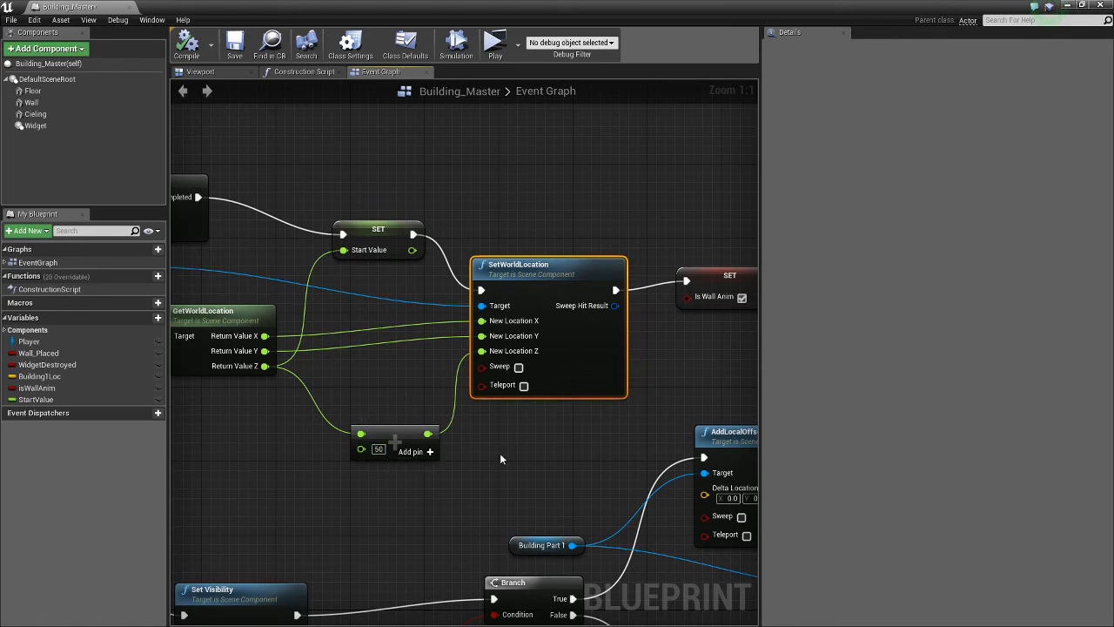
pyautogui.moveTo(720, 351)
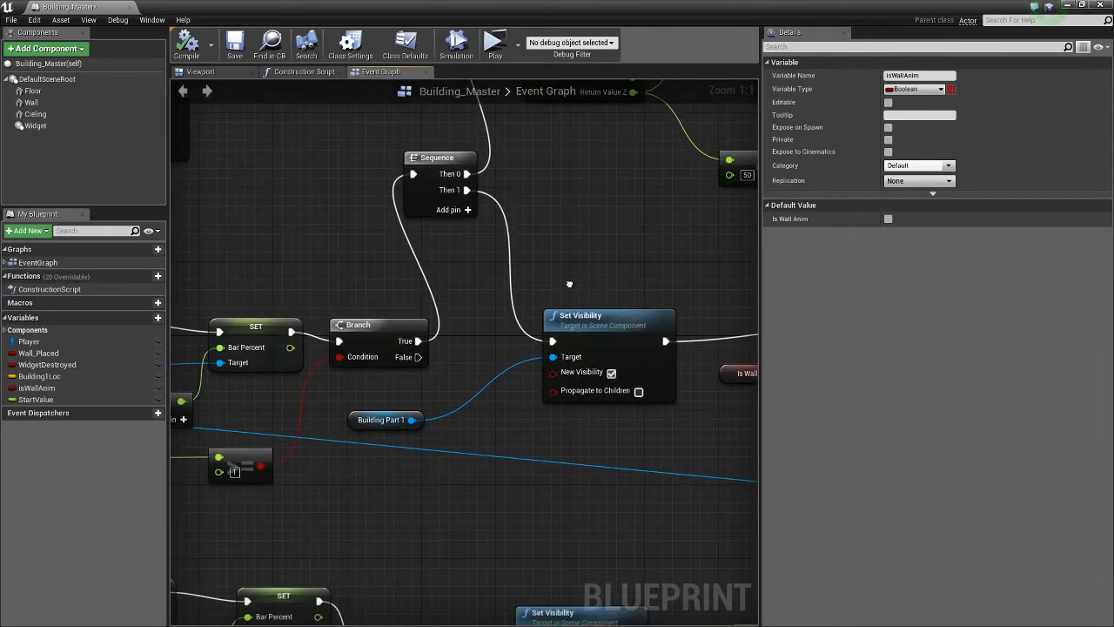
pyautogui.moveTo(577, 331)
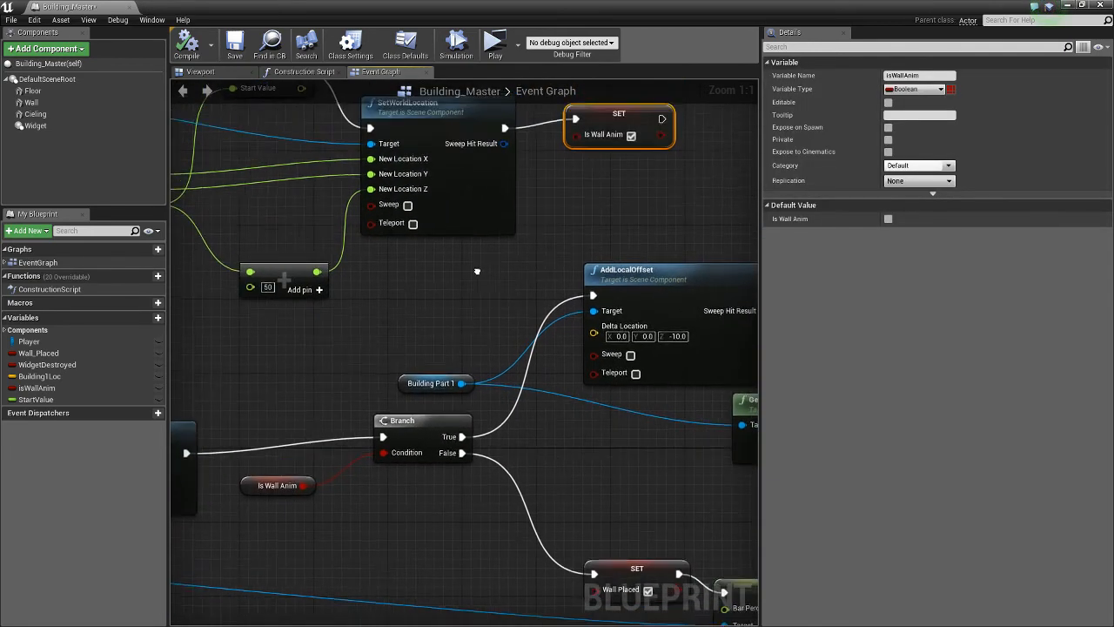
pyautogui.moveTo(632, 116)
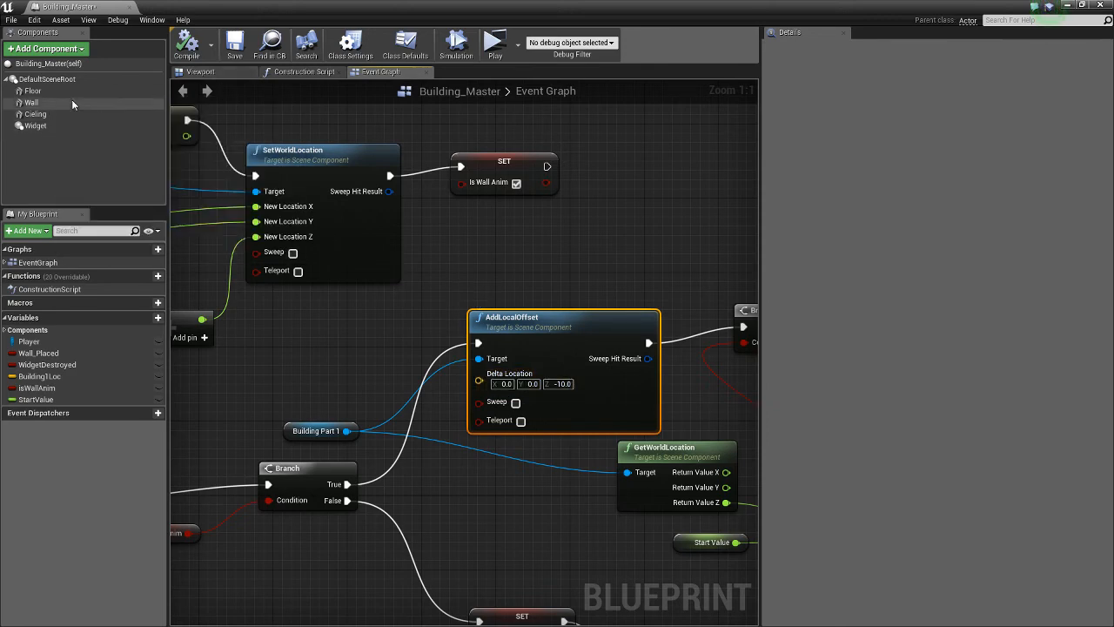
pyautogui.click(41, 102)
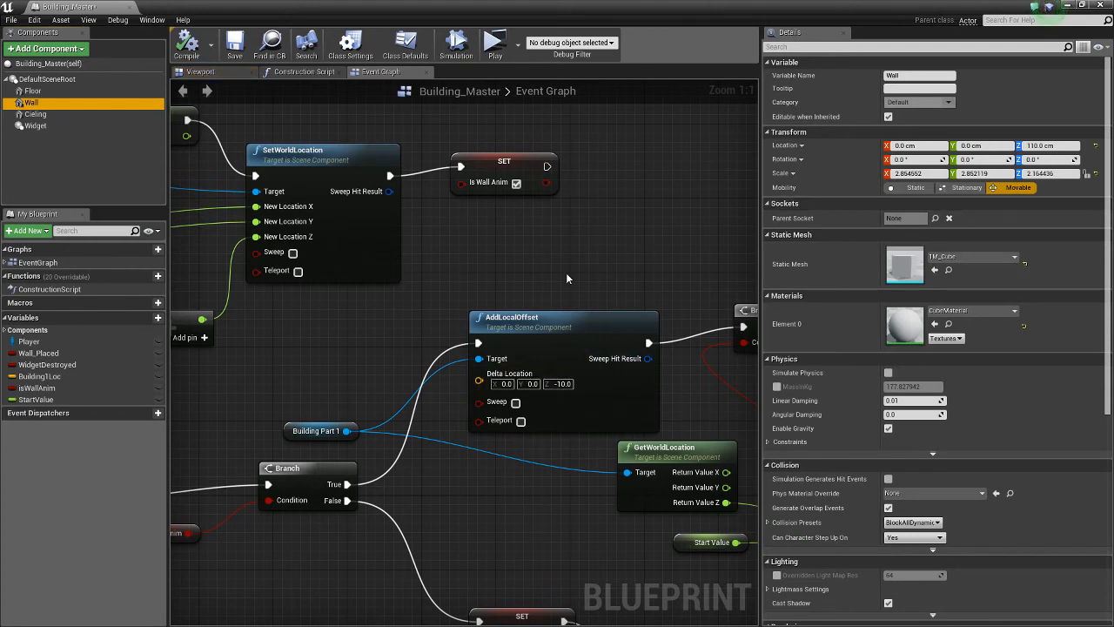
pyautogui.moveTo(616, 440)
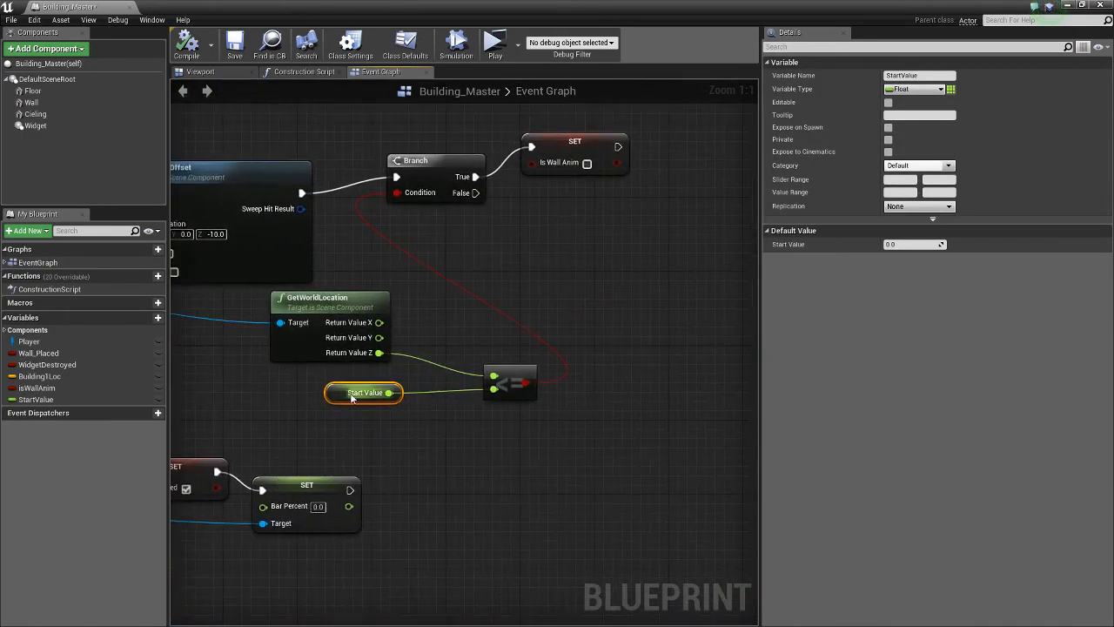
pyautogui.click(509, 383)
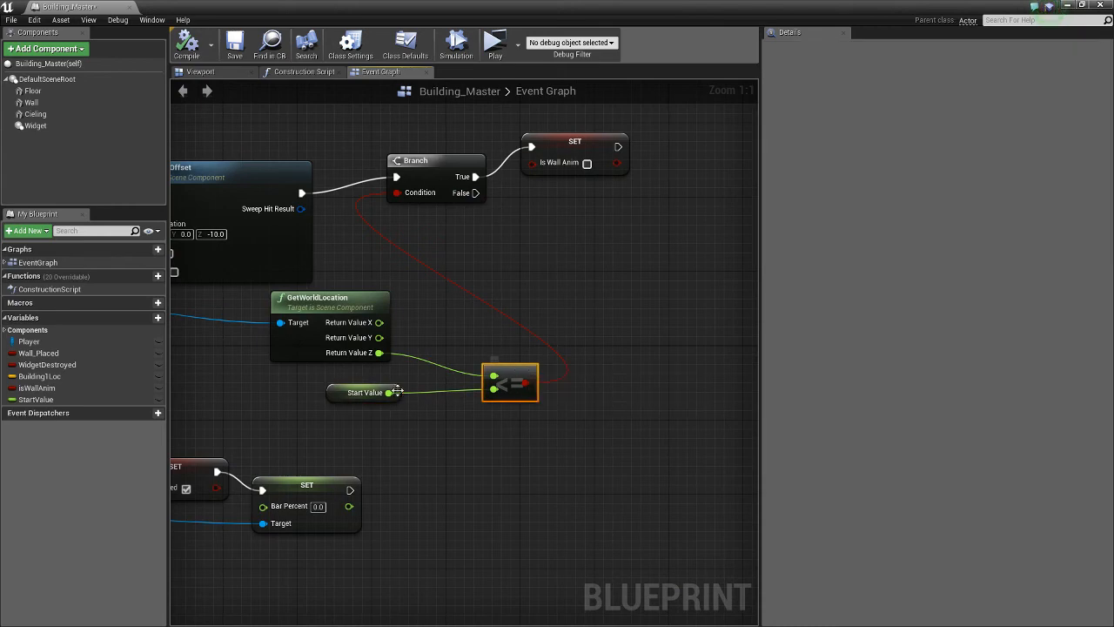
pyautogui.moveTo(379, 352)
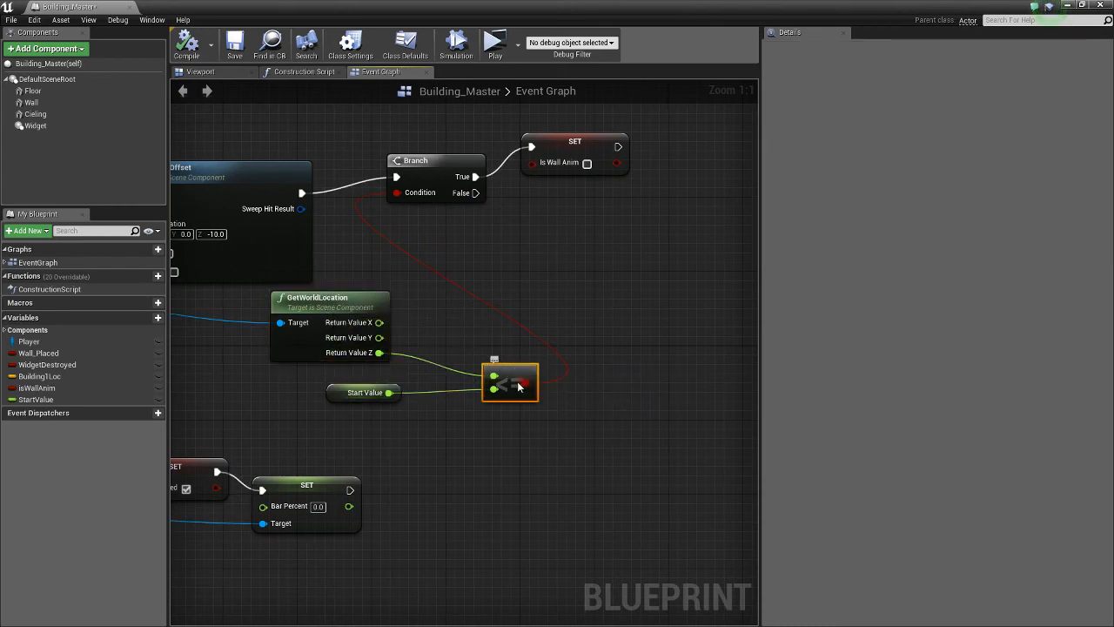
pyautogui.click(362, 392)
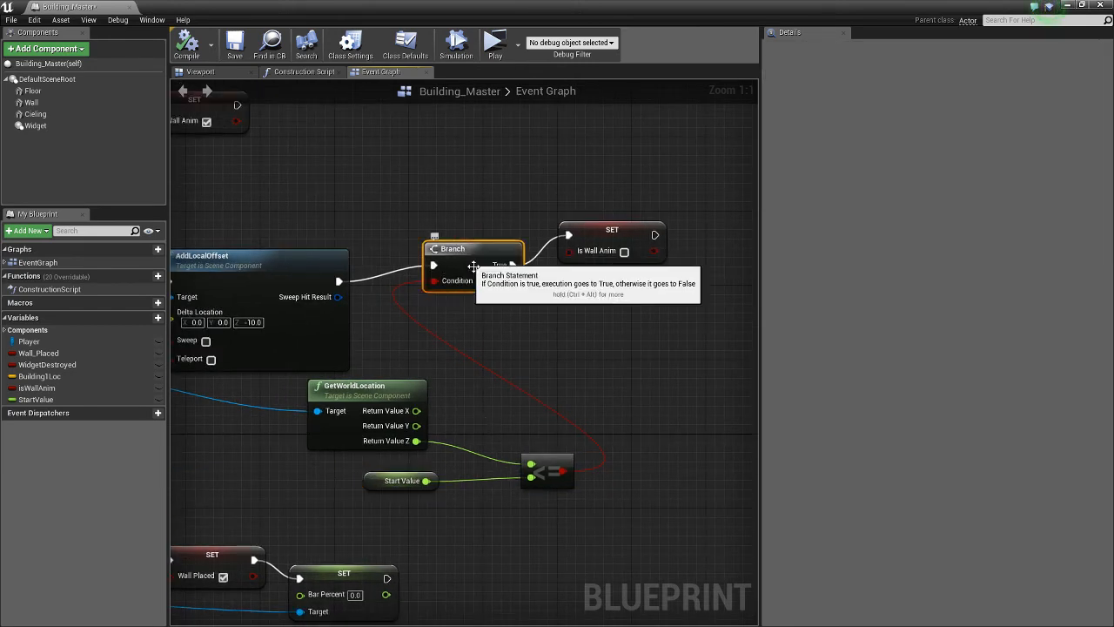
pyautogui.click(611, 229)
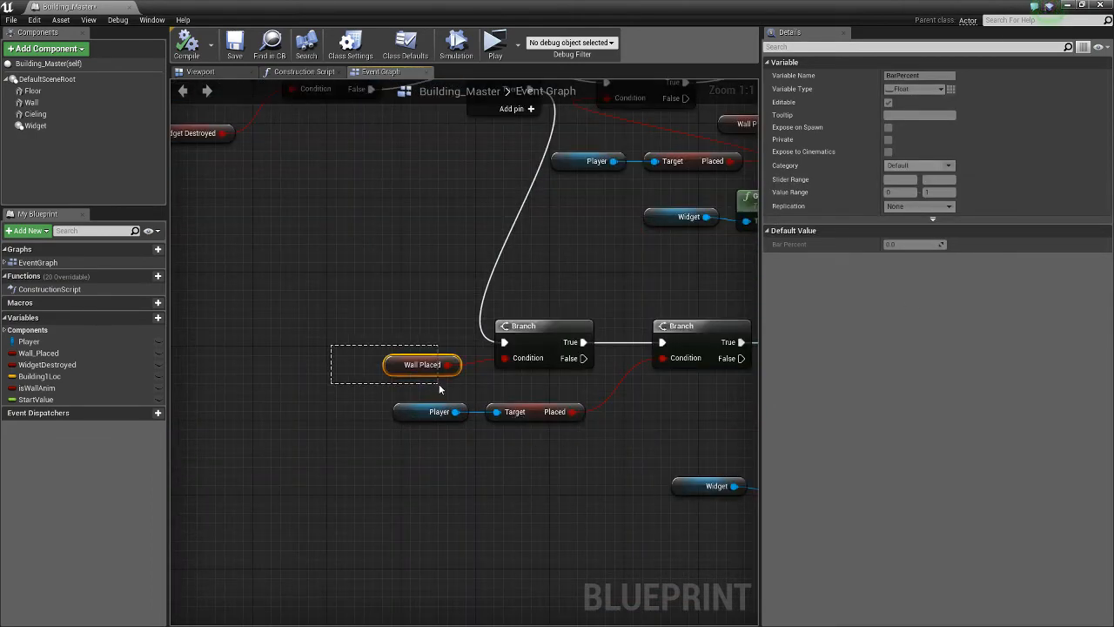
pyautogui.scroll(-3)
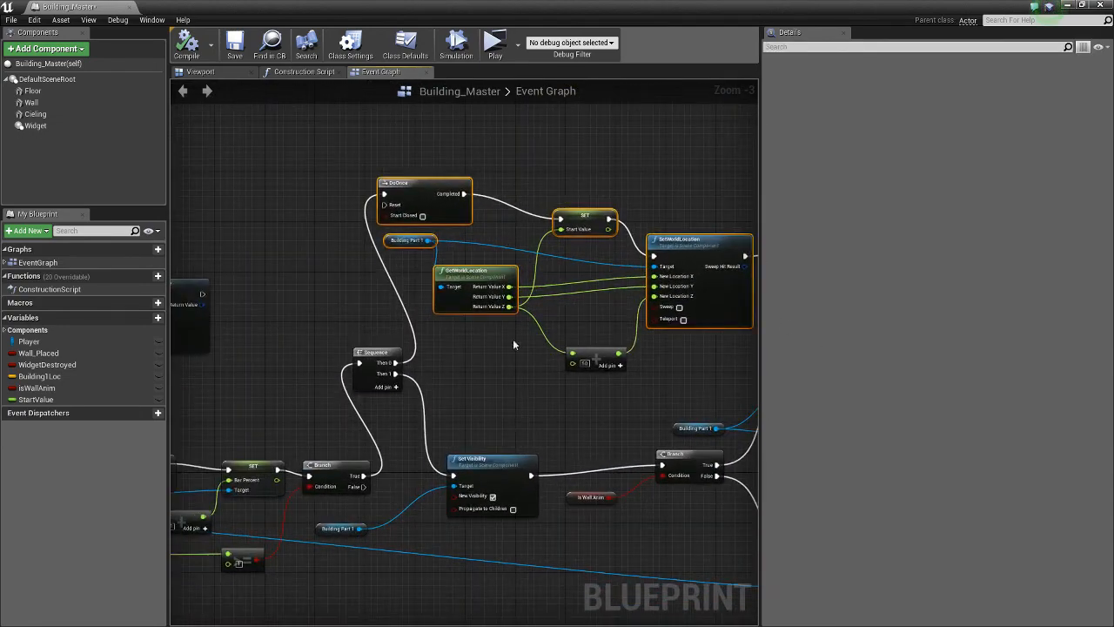
pyautogui.click(409, 240)
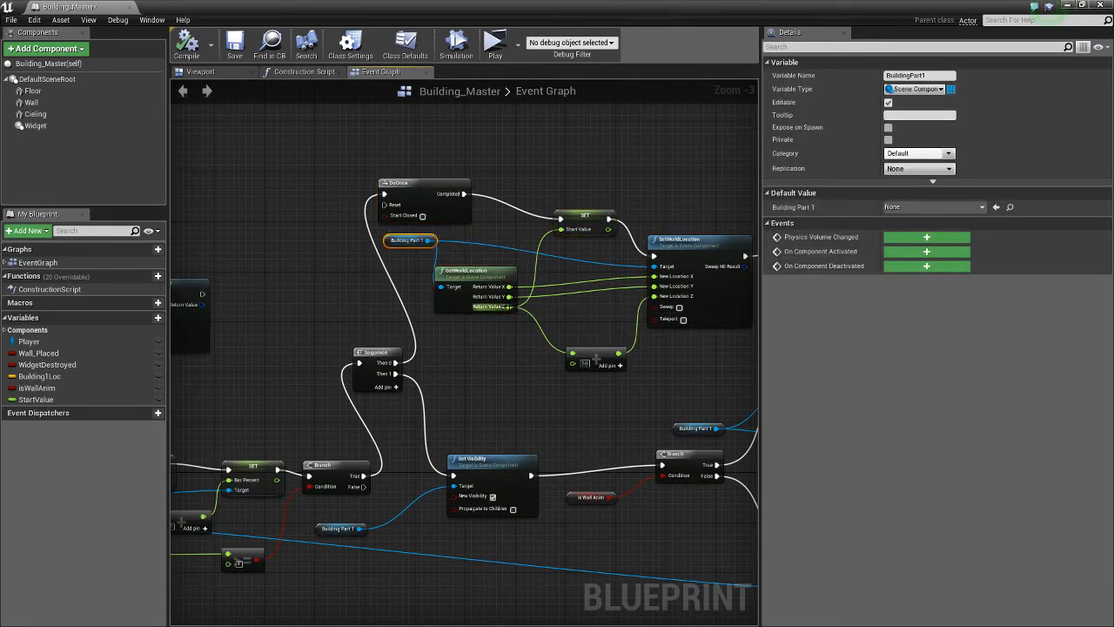
pyautogui.click(585, 215)
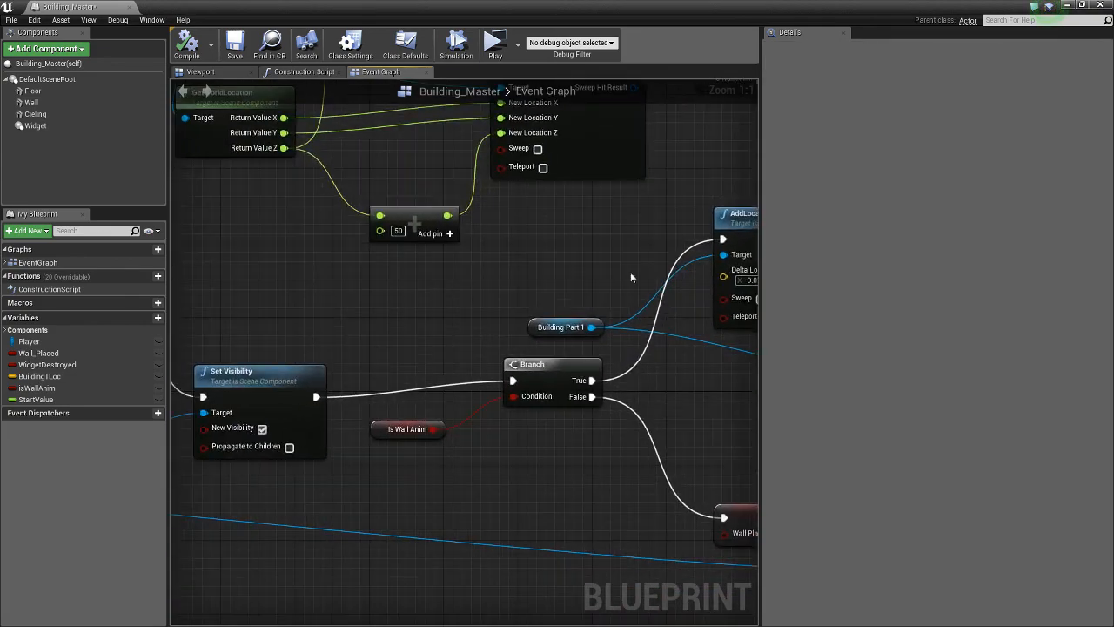
pyautogui.moveTo(399, 428)
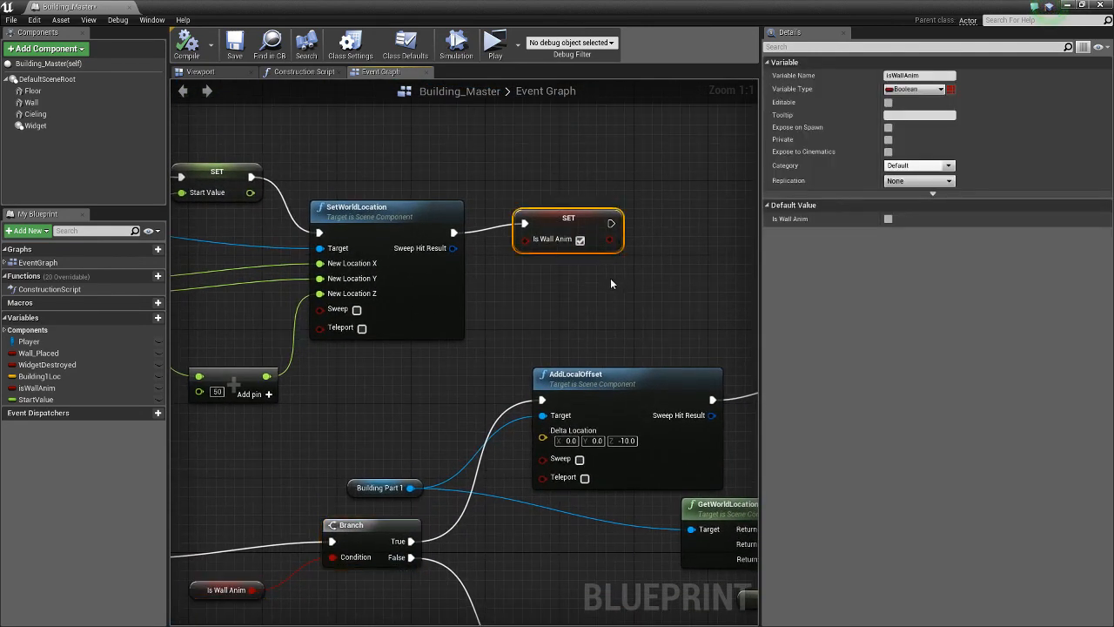
pyautogui.scroll(-3)
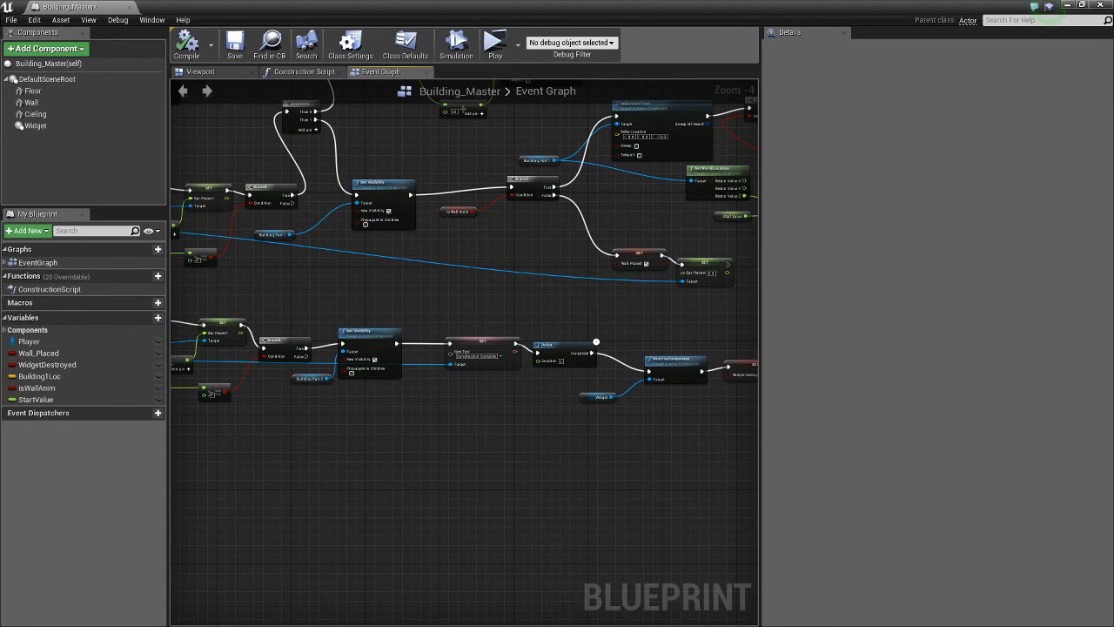
pyautogui.moveTo(755, 400)
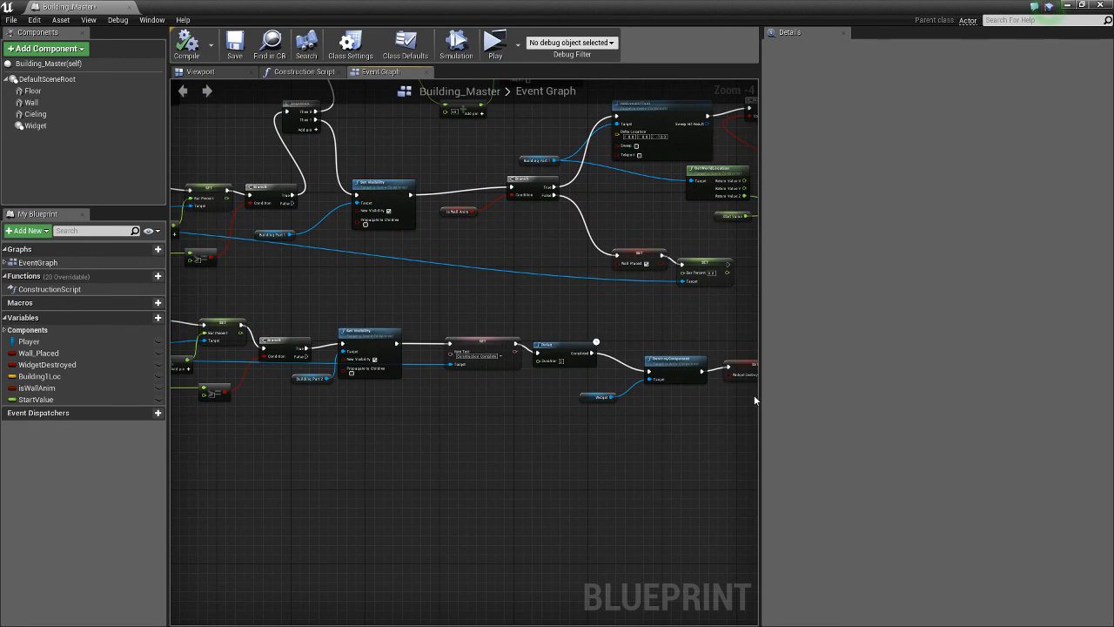